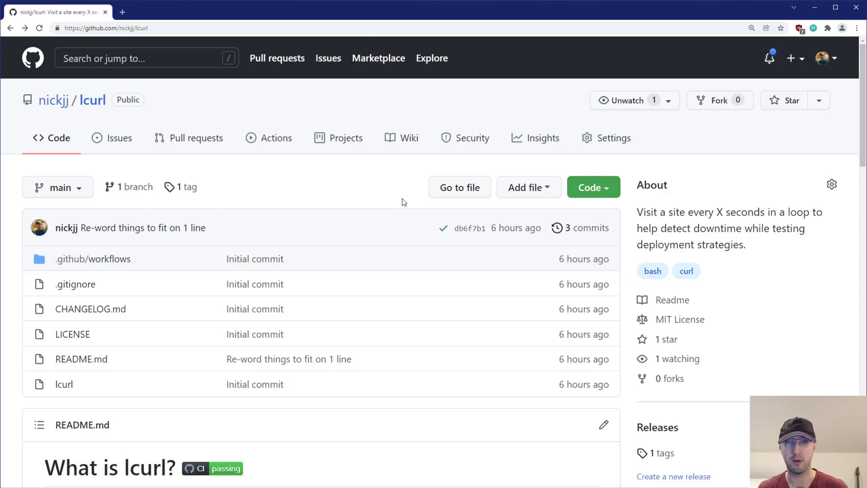
Scroll through the README's example lcurl output, selecting parts of it.
scroll("down", 3)
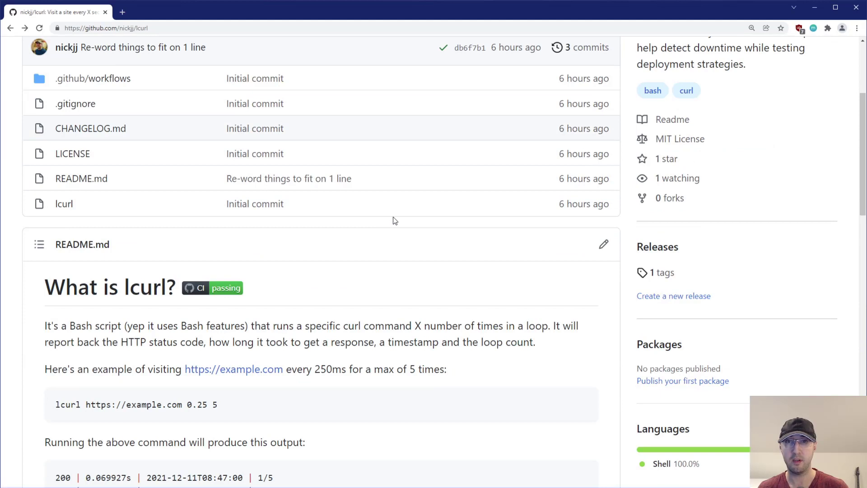
mouse_move(348, 325)
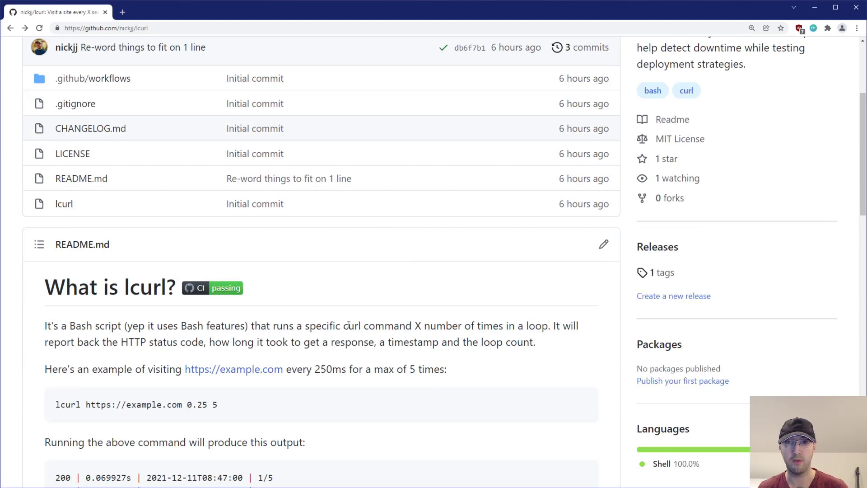
mouse_move(581, 348)
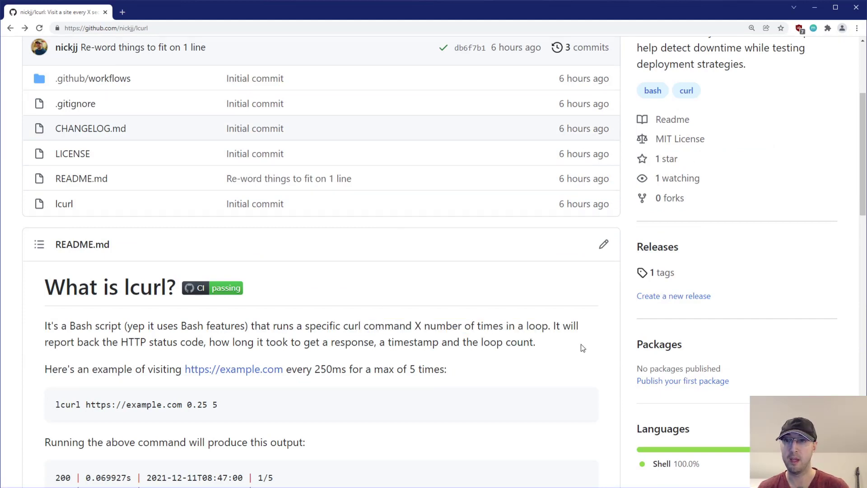
double_click(135, 342)
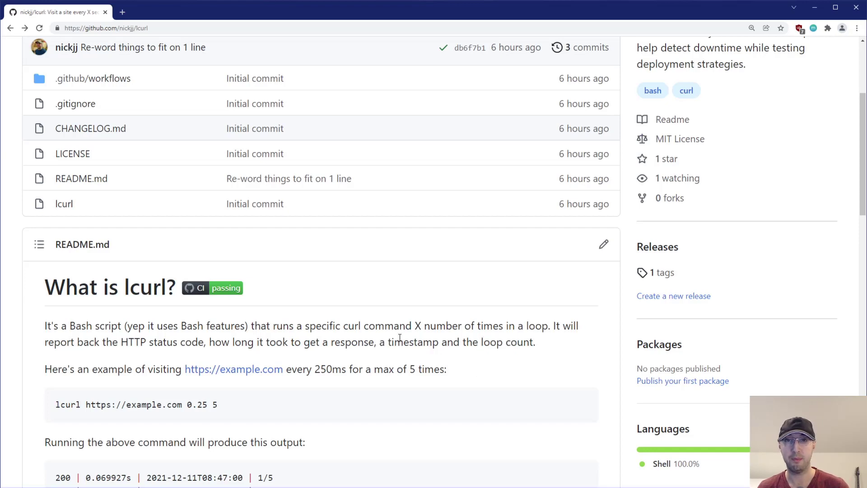
scroll("down", 3)
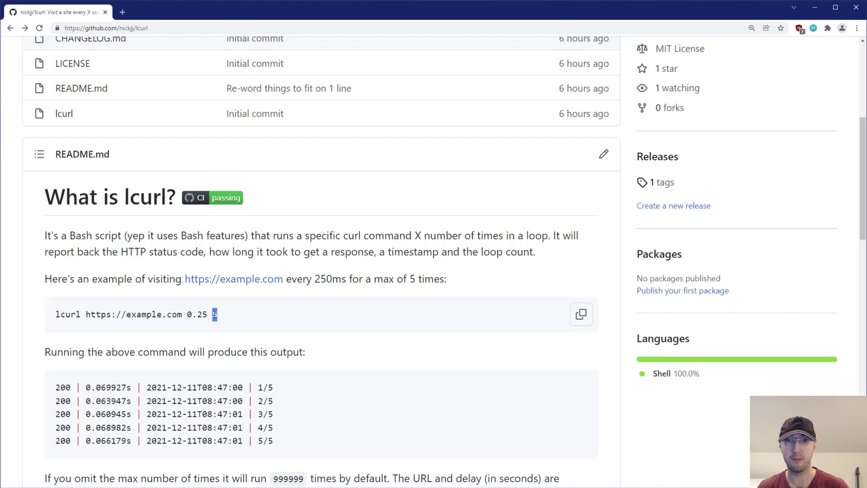
scroll("down", 3)
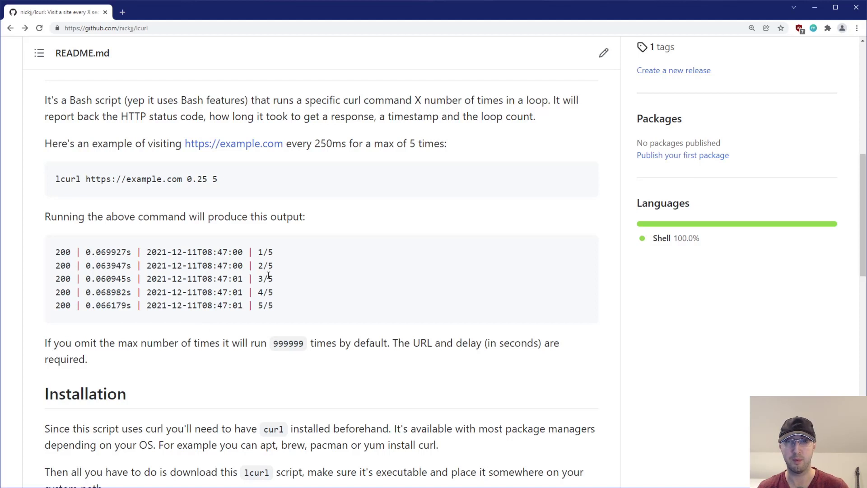
double_click(212, 179)
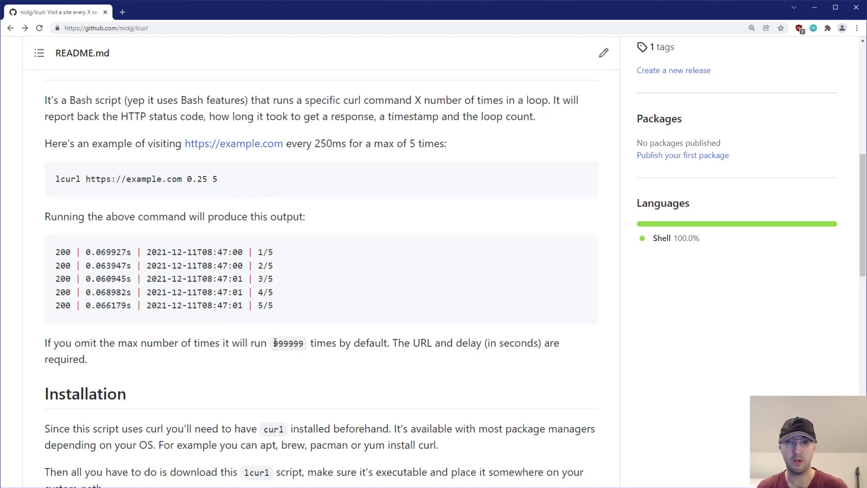
double_click(288, 343)
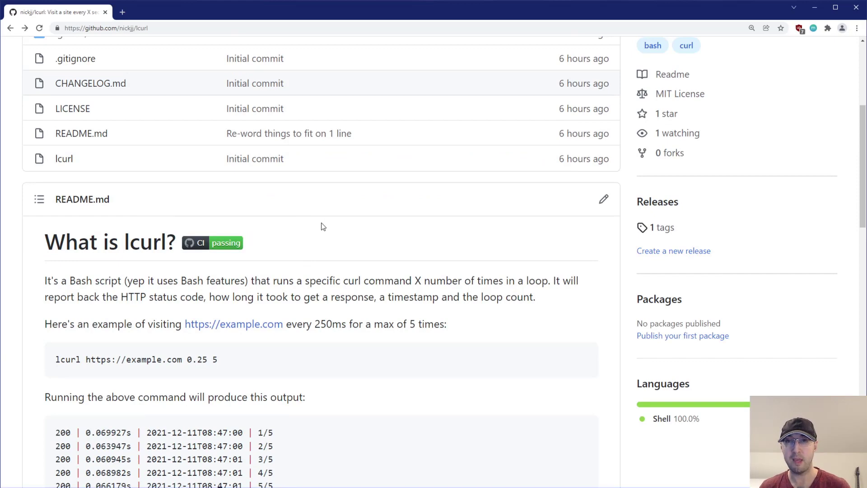
scroll("down", 3)
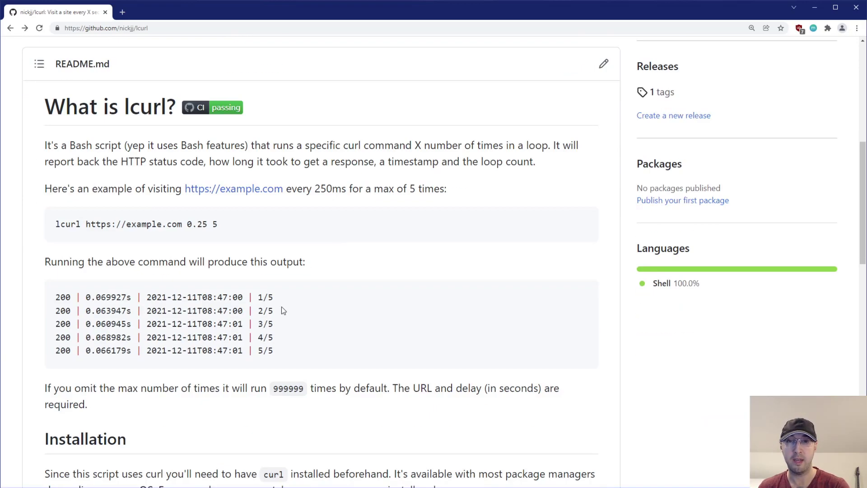
left_click_drag(58, 298, 271, 297)
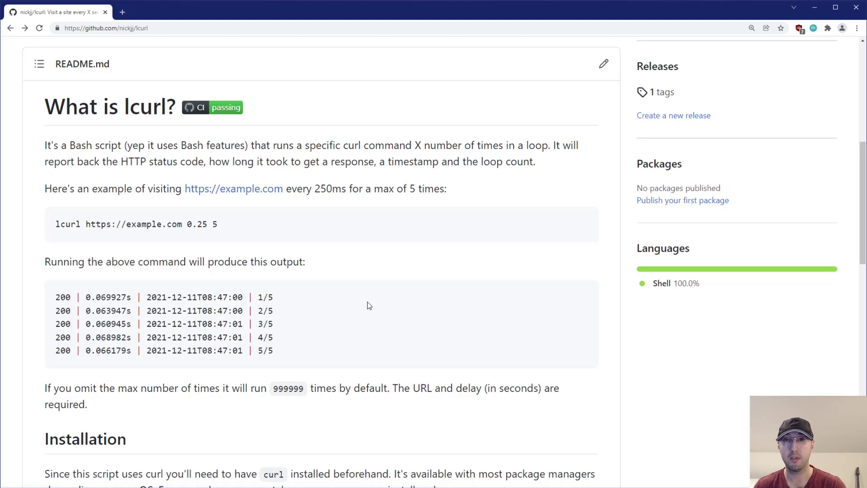
mouse_move(360, 309)
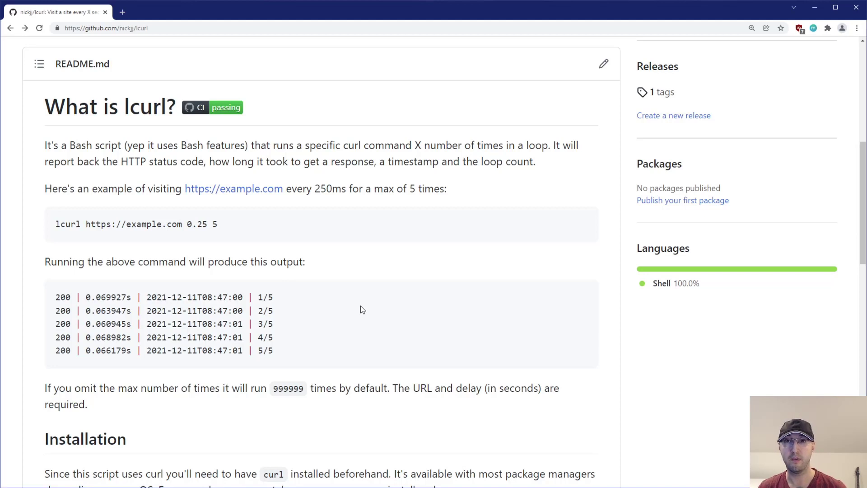
mouse_move(303, 303)
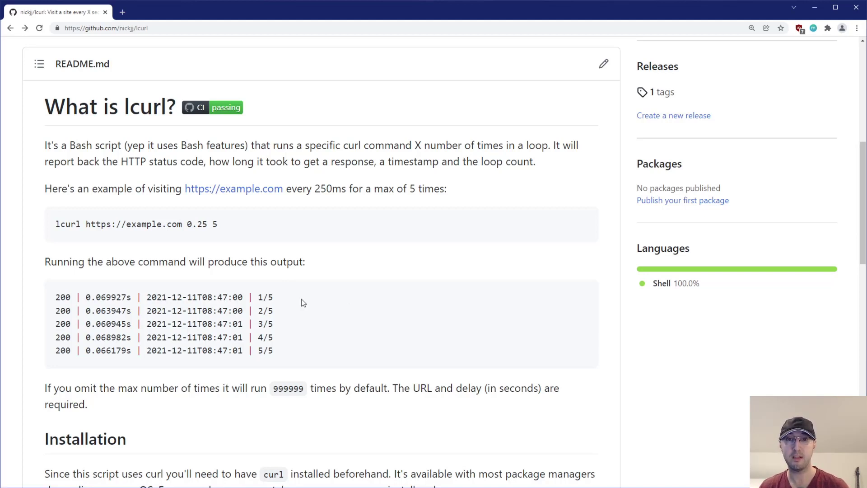
mouse_move(55, 310)
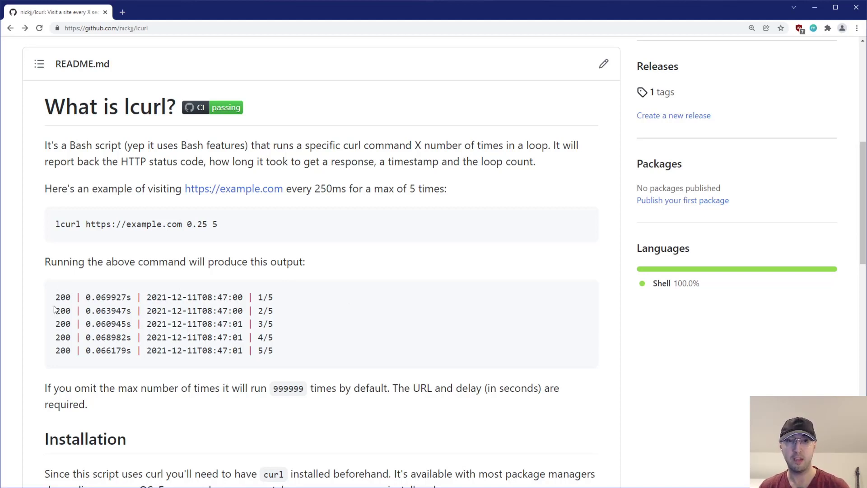
mouse_move(71, 321)
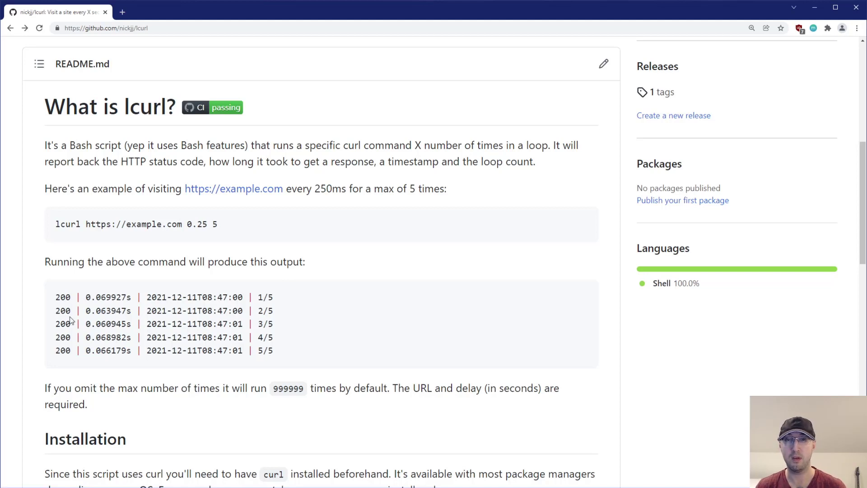
mouse_move(496, 250)
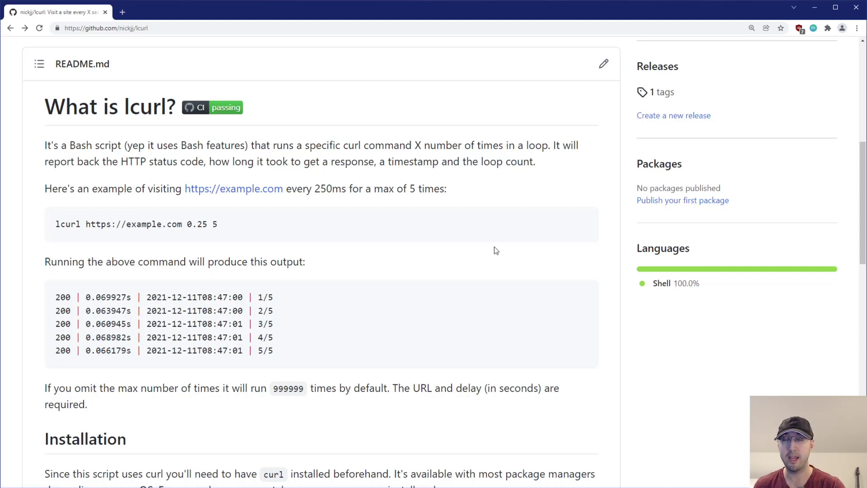
mouse_move(490, 252)
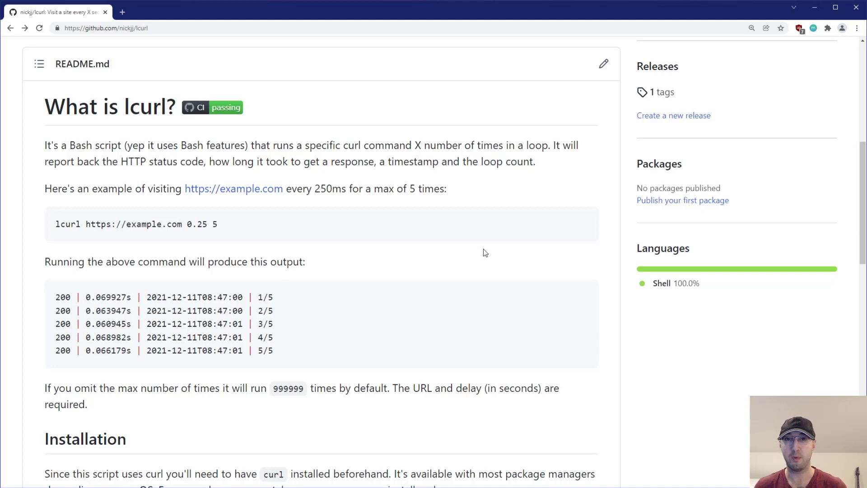
mouse_move(84, 306)
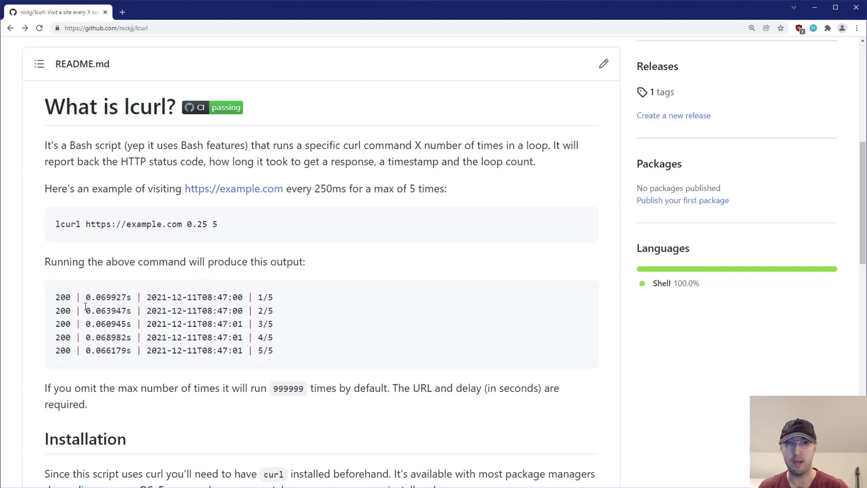
Highlight the 200 status code and the 0.25 delay value in the README example.
double_click(62, 298)
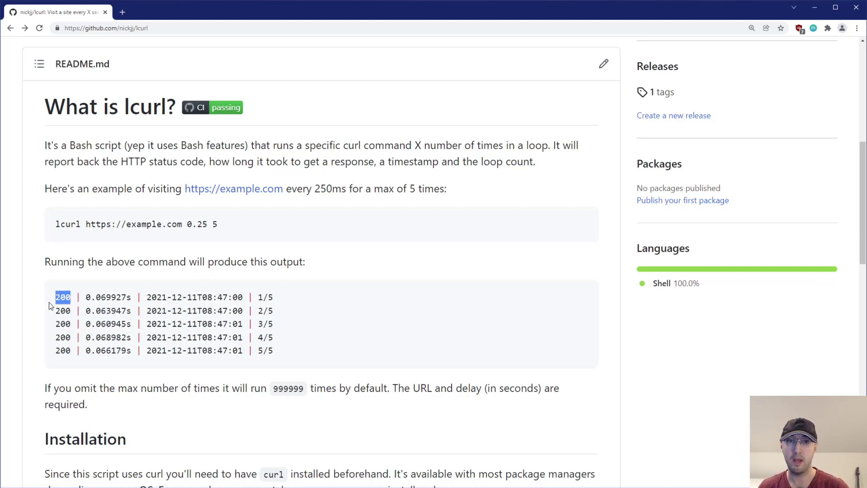
left_click(326, 304)
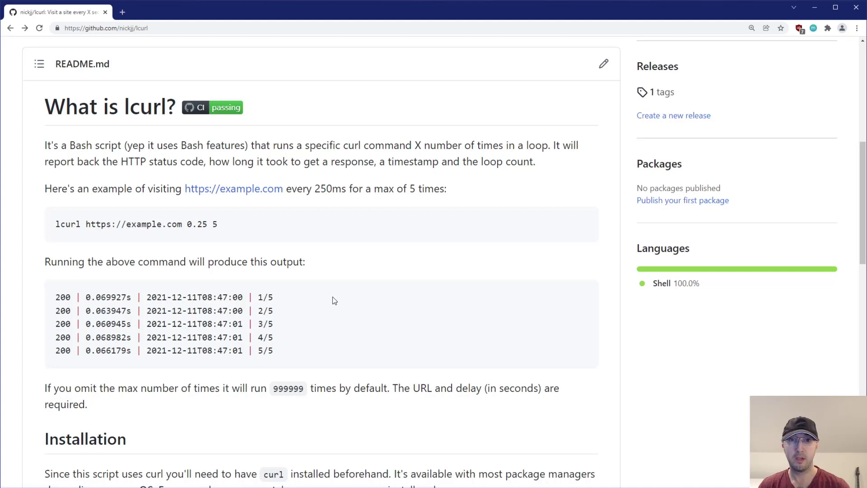
mouse_move(246, 286)
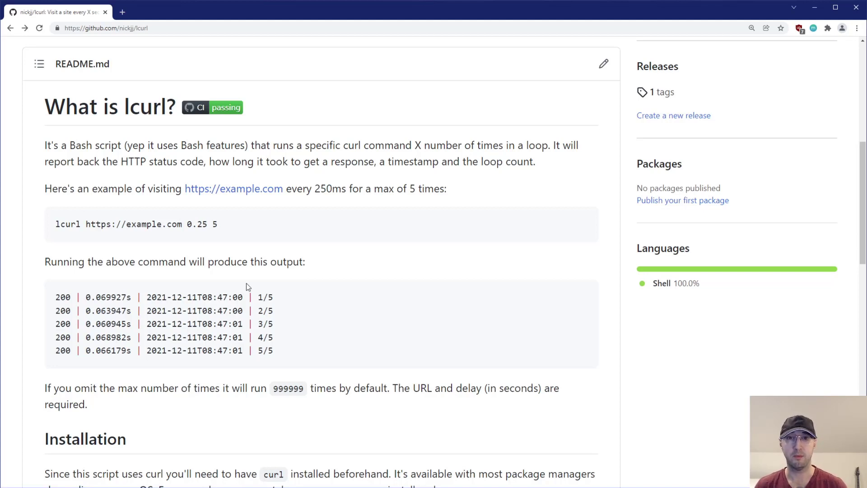
double_click(197, 224)
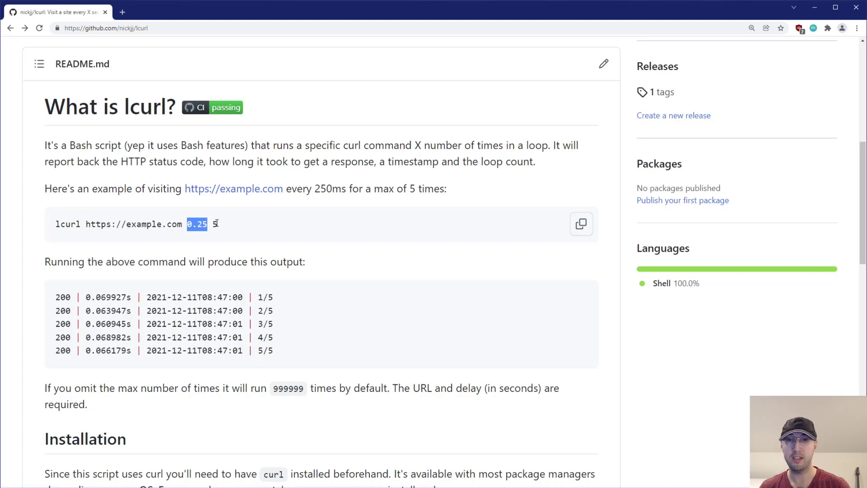
mouse_move(358, 261)
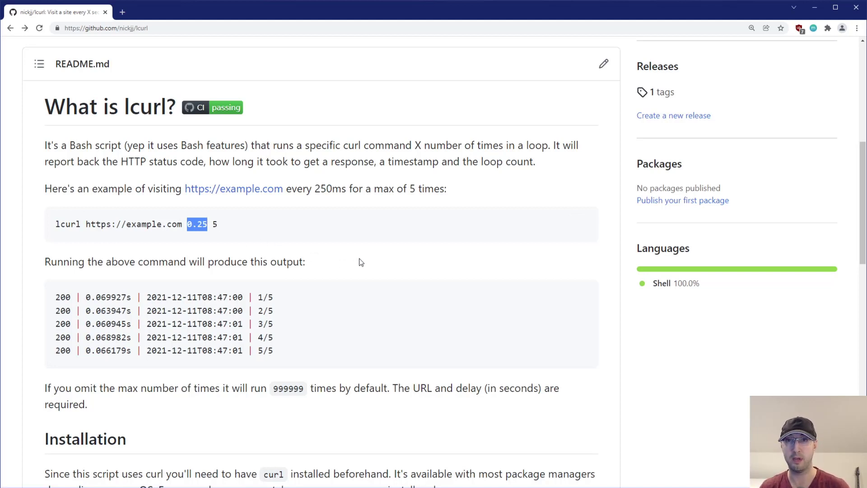
mouse_move(369, 260)
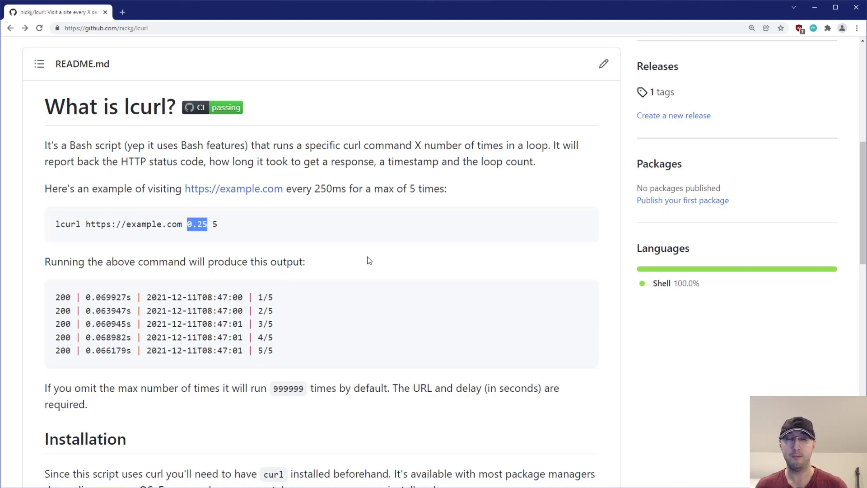
mouse_move(76, 307)
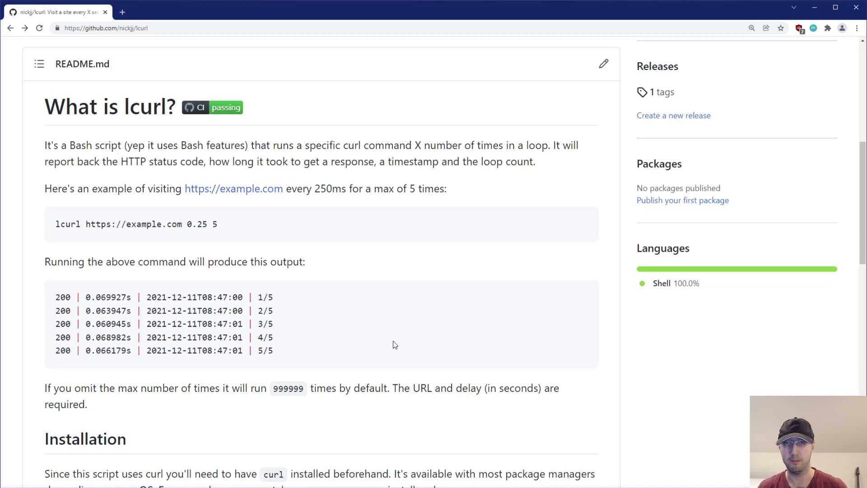
mouse_move(330, 281)
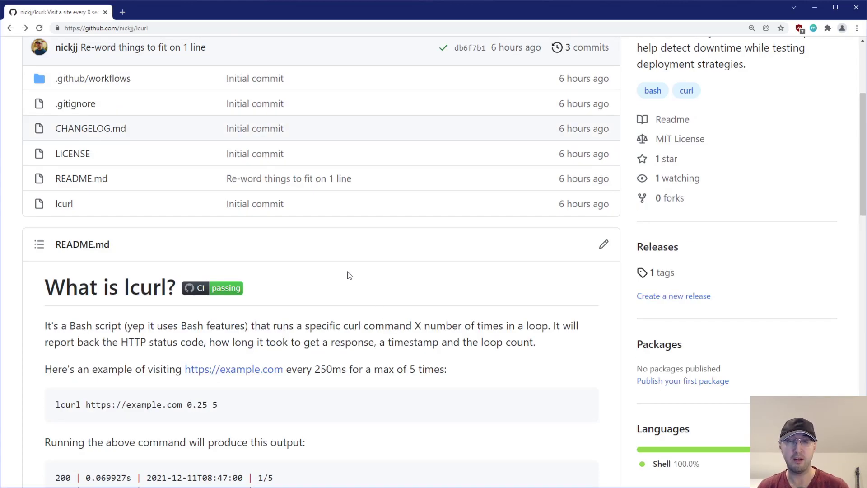
mouse_move(265, 231)
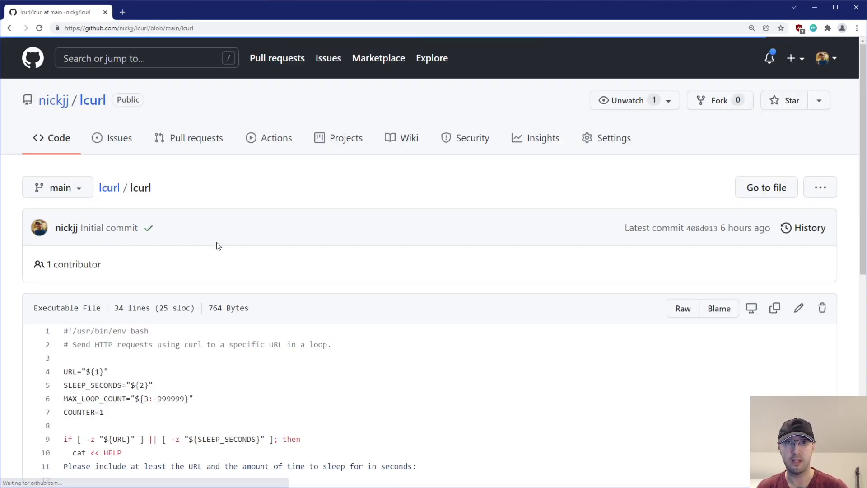
scroll("down", 3)
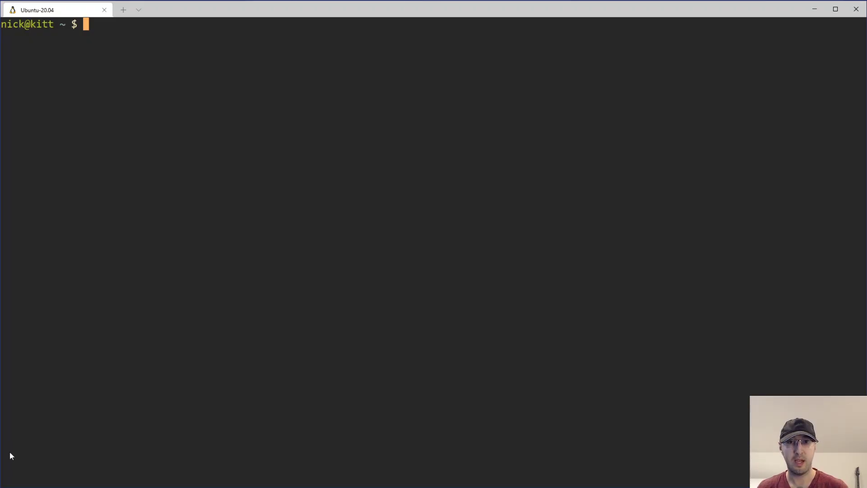
Run lcurl example.com 1 10 and interrupt it with Ctrl+C after five 200 responses.
type("lcurl example.com 1 10")
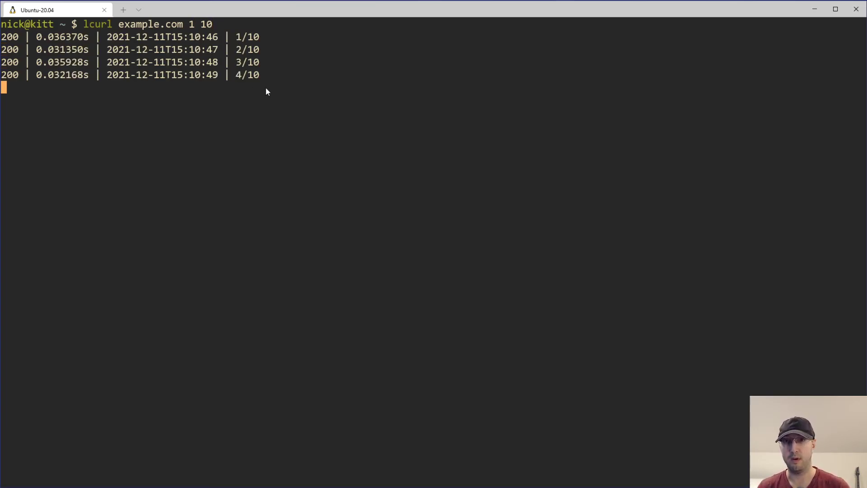
key("ctrl+c")
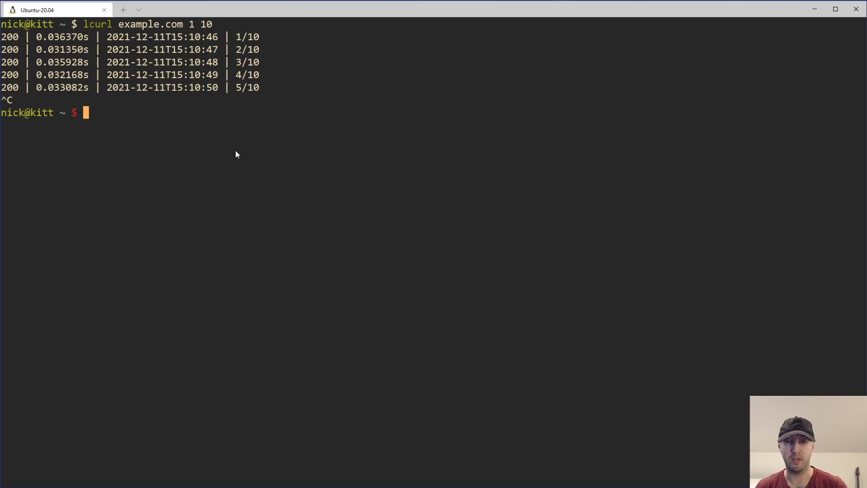
mouse_move(31, 127)
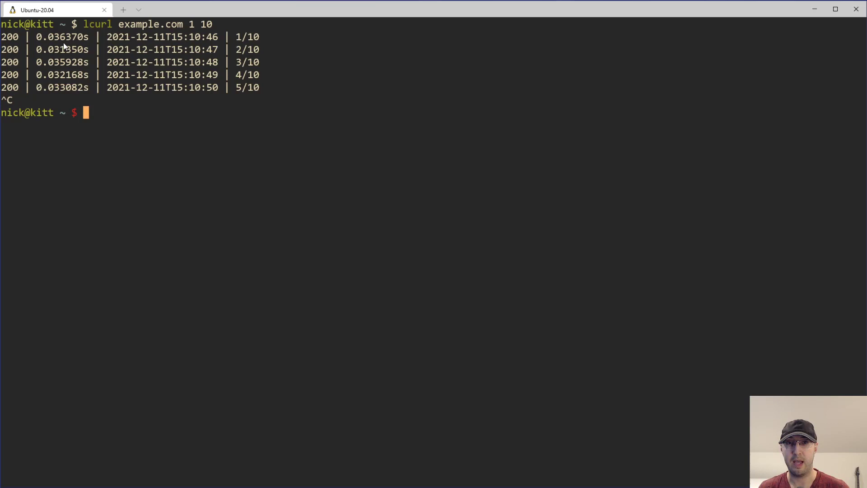
mouse_move(162, 100)
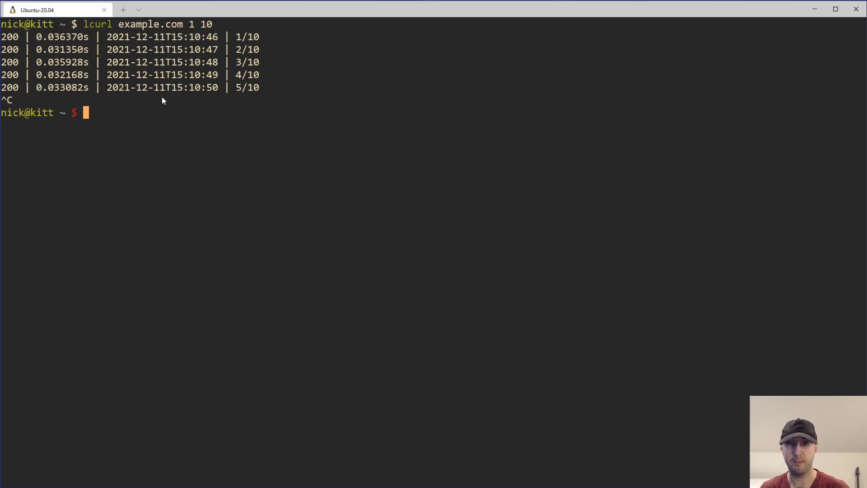
mouse_move(252, 90)
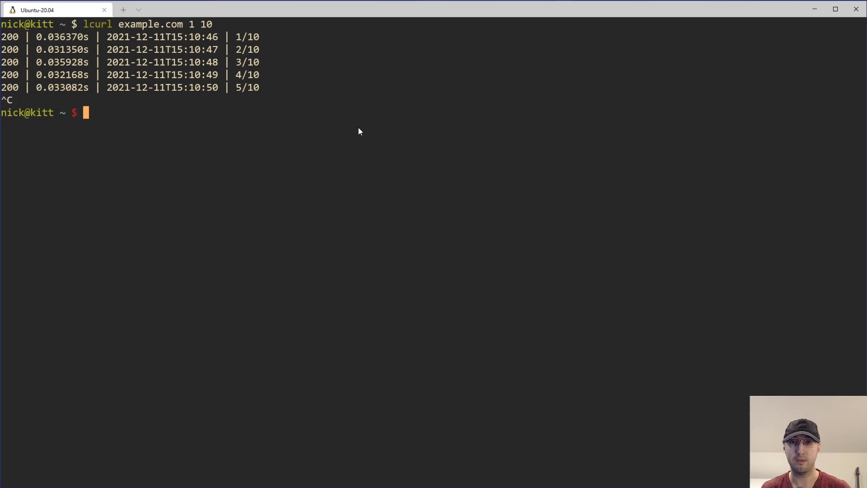
Run lcurl example.com 0.5 until ten responses print, then view bare lcurl usage help.
type("lcurl example.com 0.5")
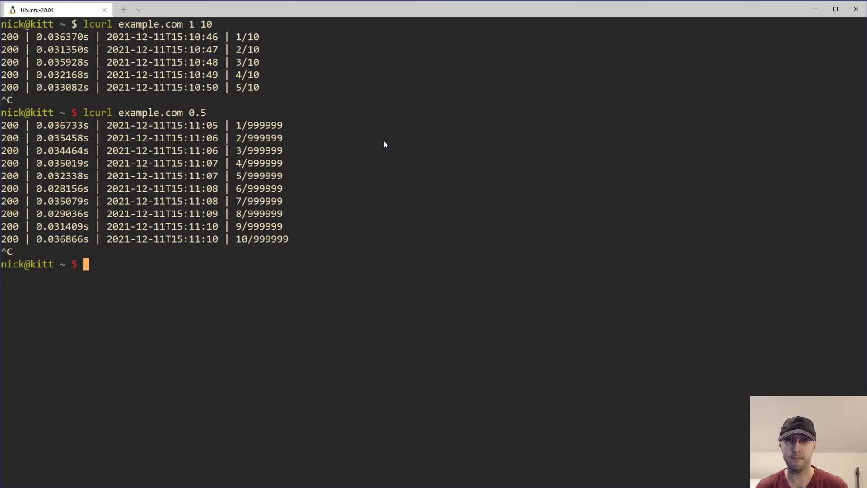
mouse_move(370, 143)
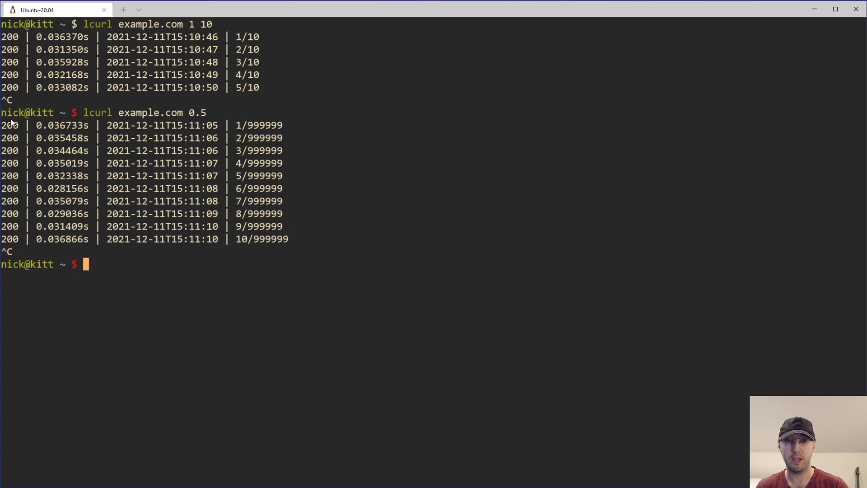
mouse_move(136, 131)
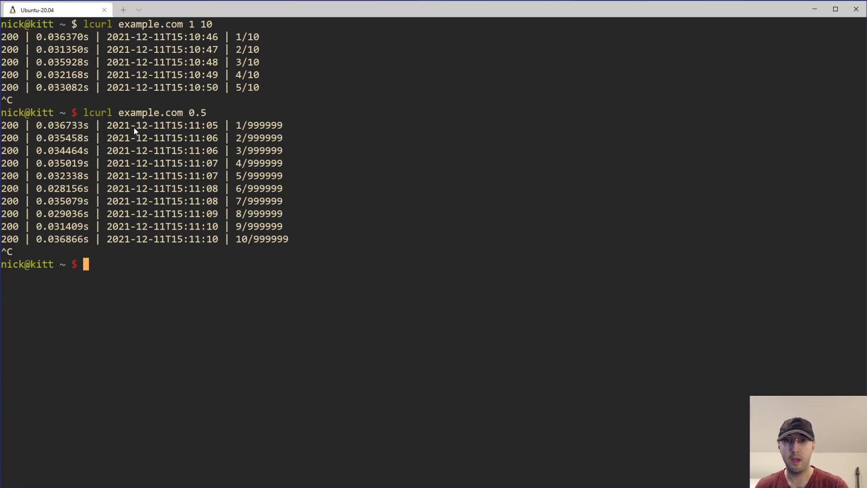
mouse_move(395, 166)
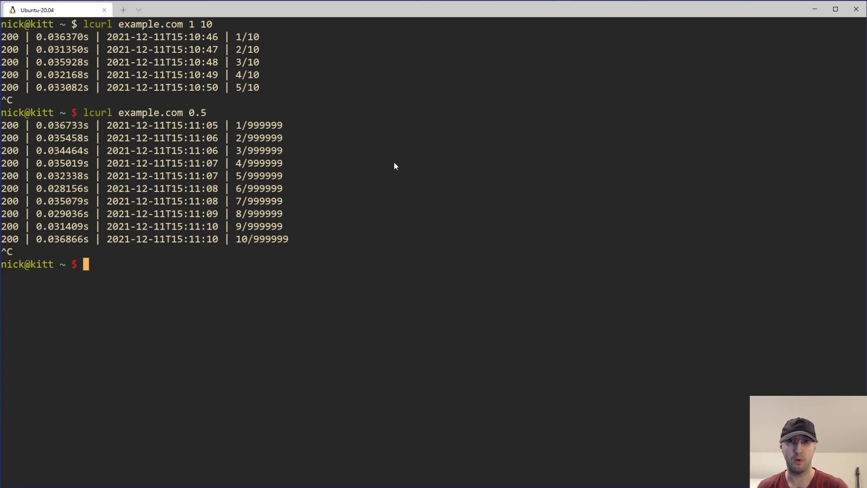
mouse_move(313, 175)
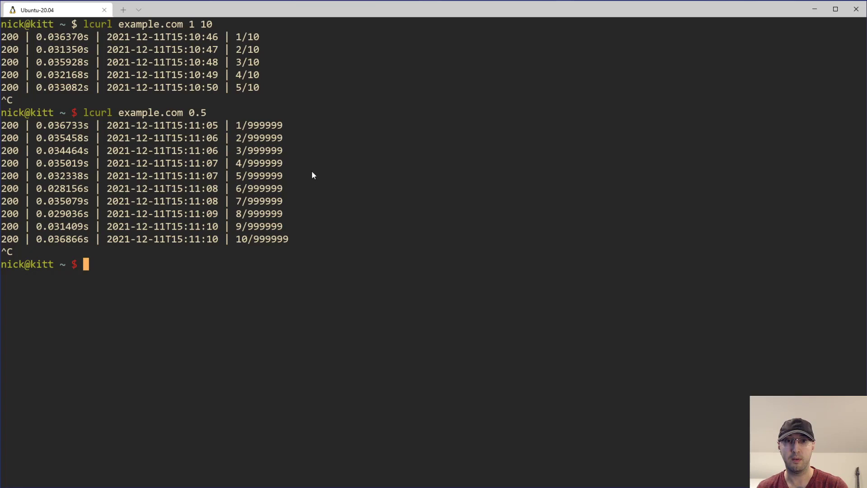
mouse_move(22, 175)
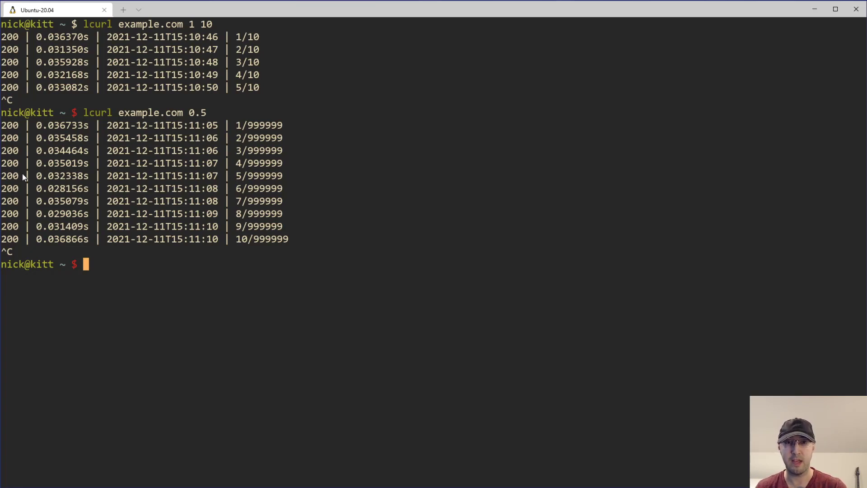
mouse_move(168, 170)
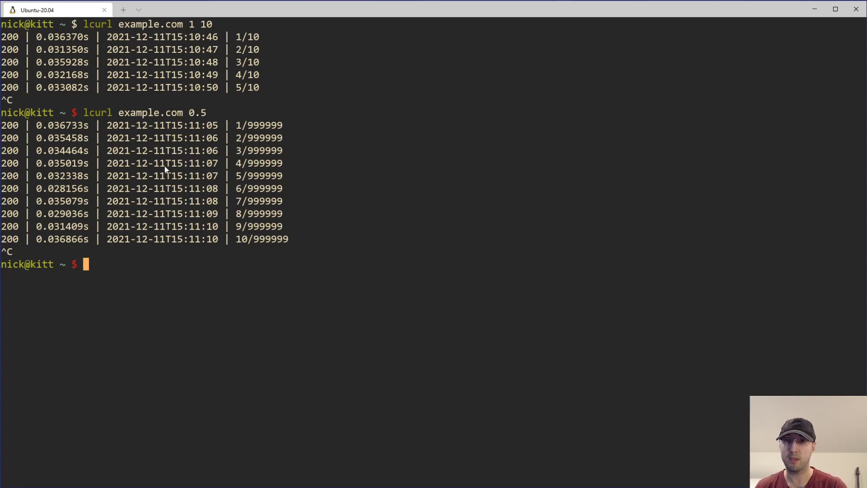
mouse_move(137, 197)
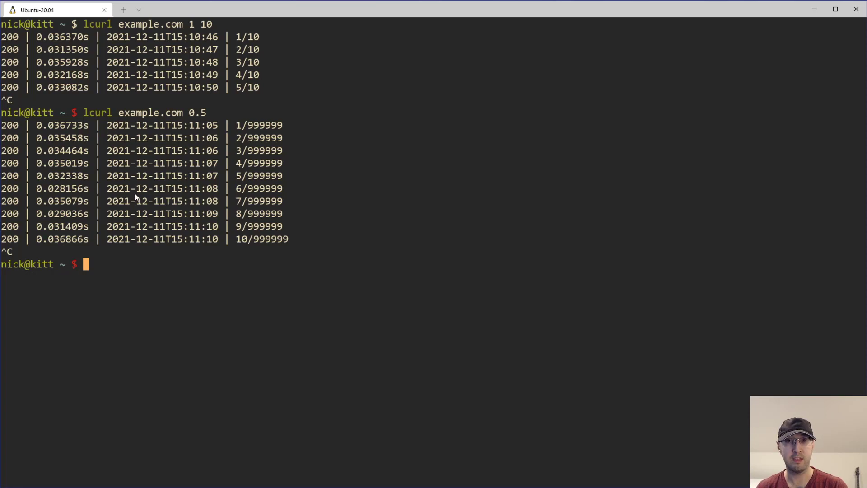
mouse_move(182, 167)
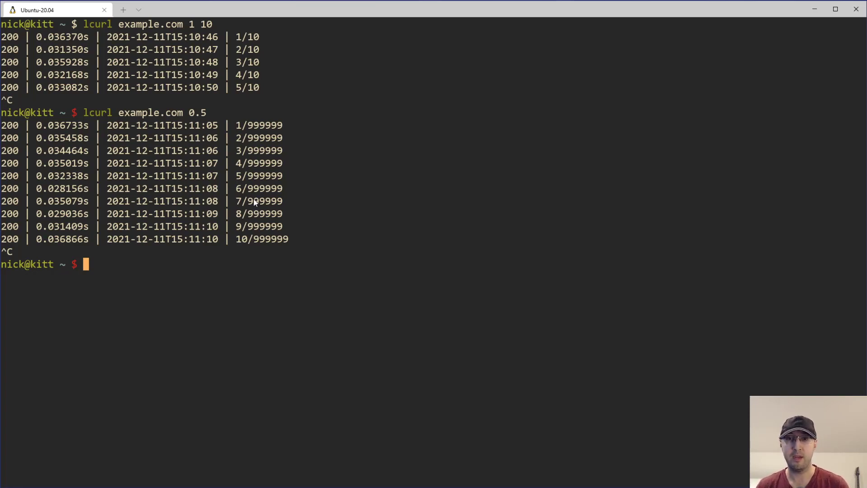
mouse_move(256, 138)
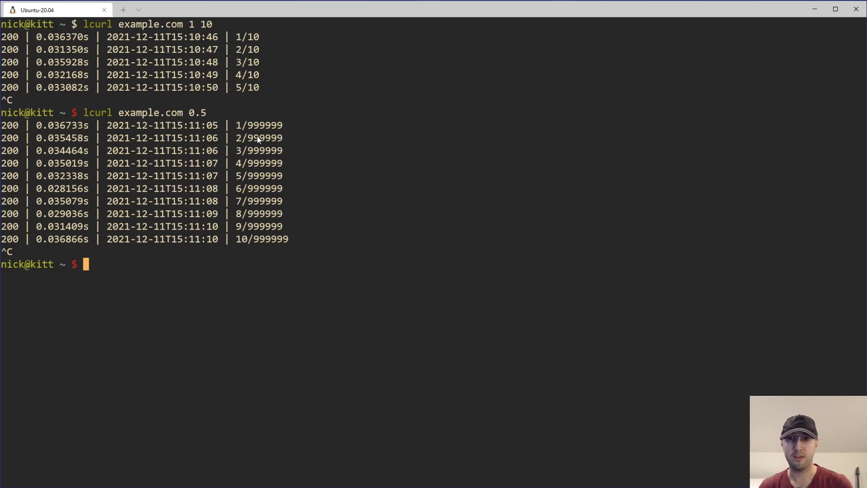
mouse_move(370, 156)
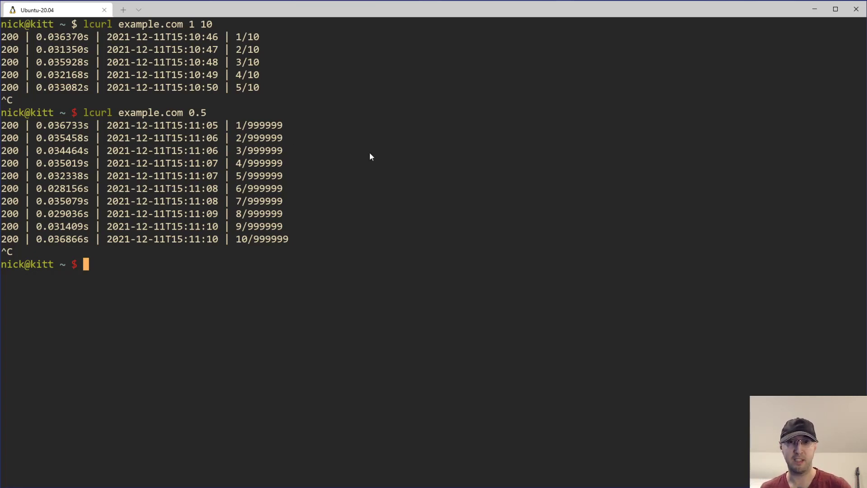
mouse_move(259, 128)
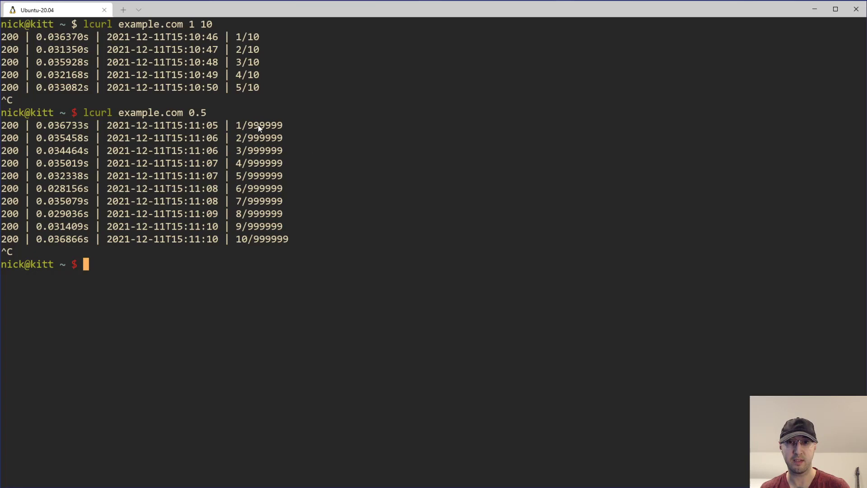
double_click(263, 125)
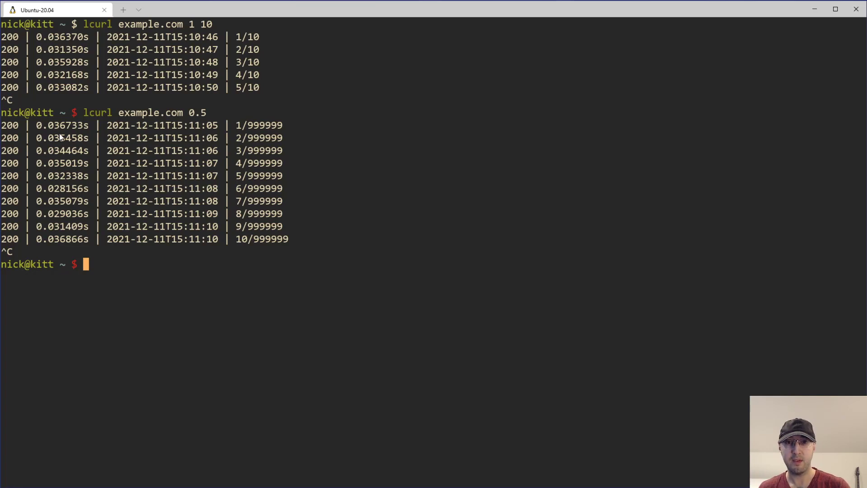
mouse_move(60, 156)
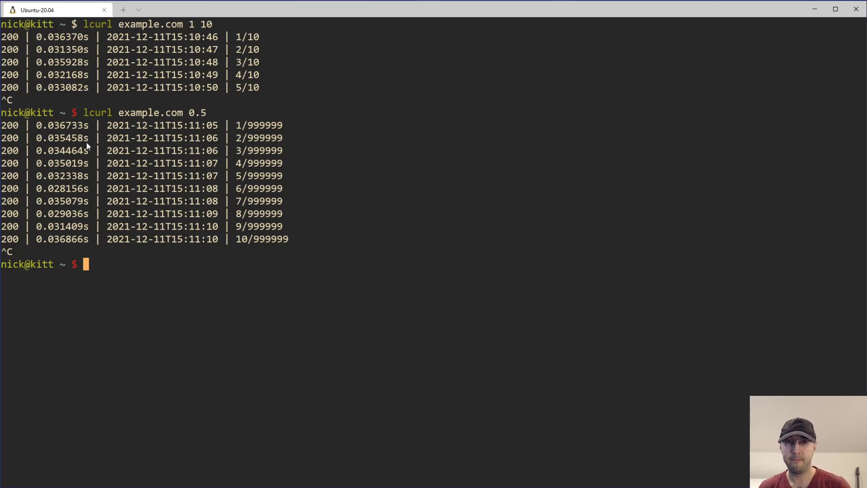
mouse_move(305, 78)
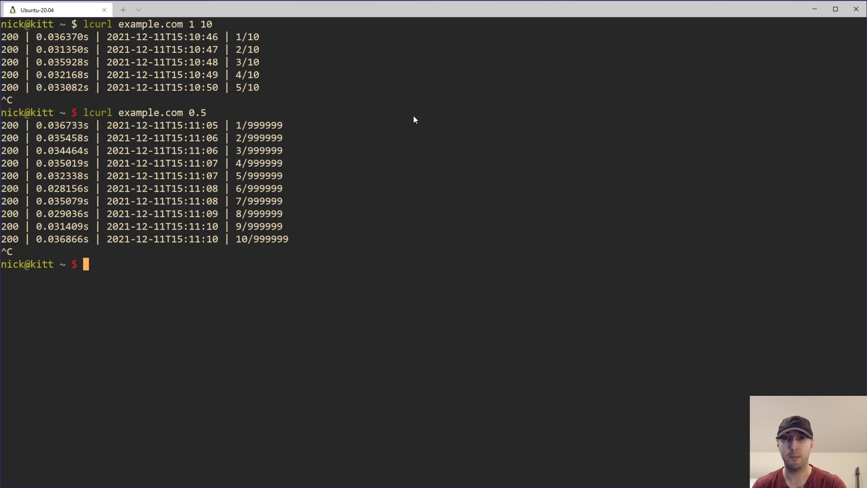
mouse_move(143, 44)
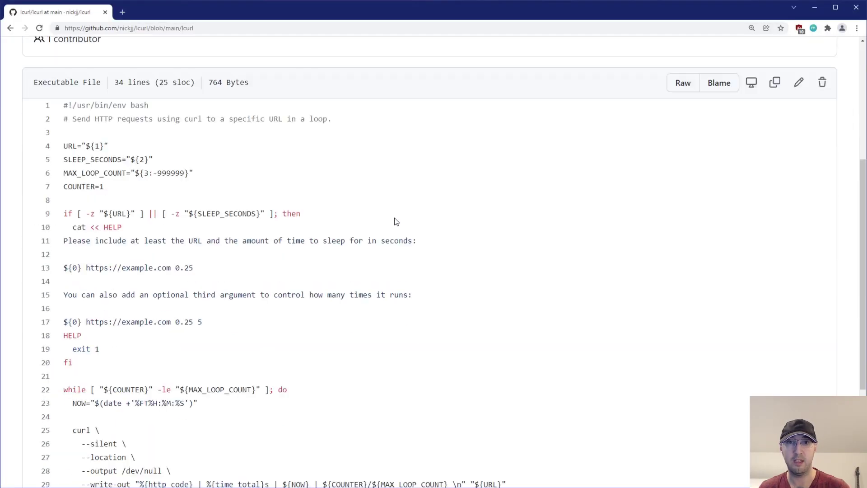
scroll("down", 3)
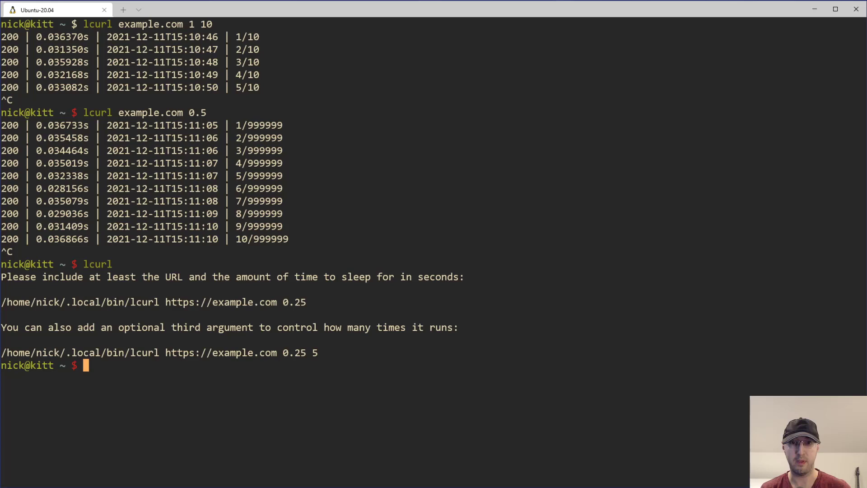
mouse_move(122, 335)
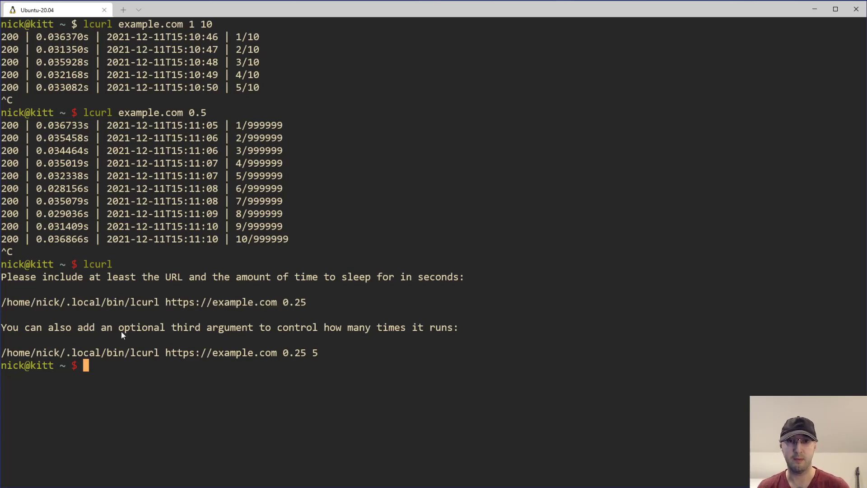
mouse_move(55, 281)
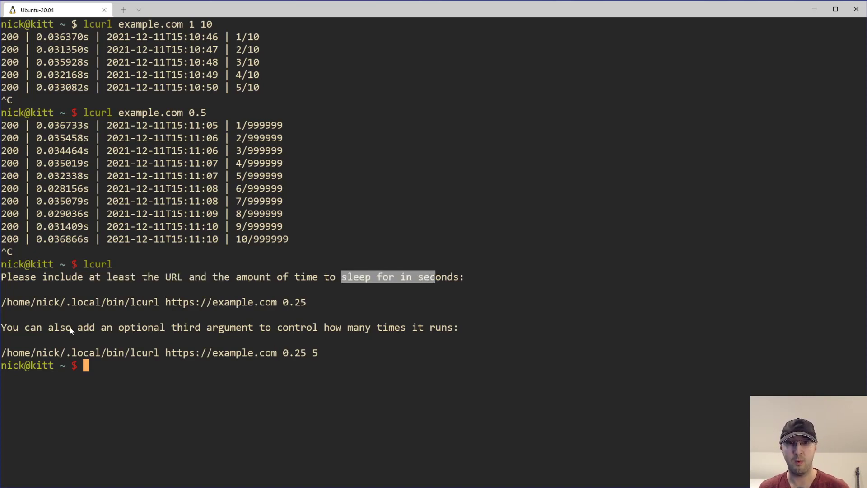
Return to the browser tab showing the lcurl Bash source after reviewing the usage text.
left_click(324, 350)
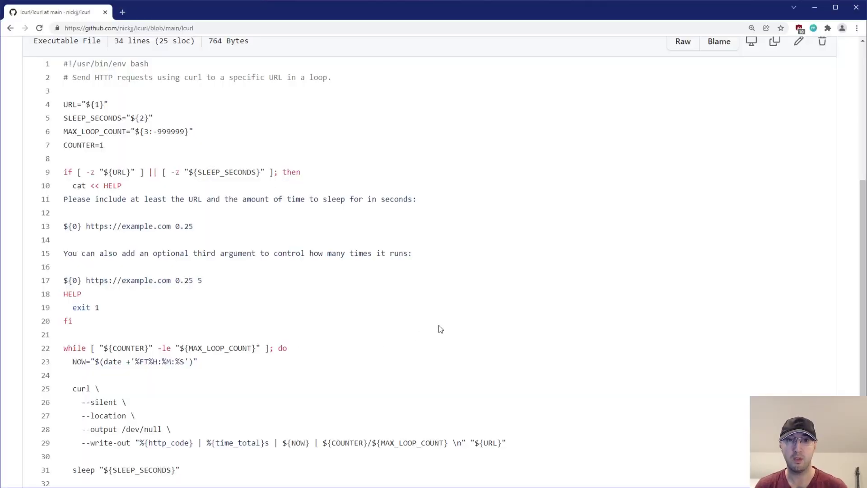
scroll("down", 3)
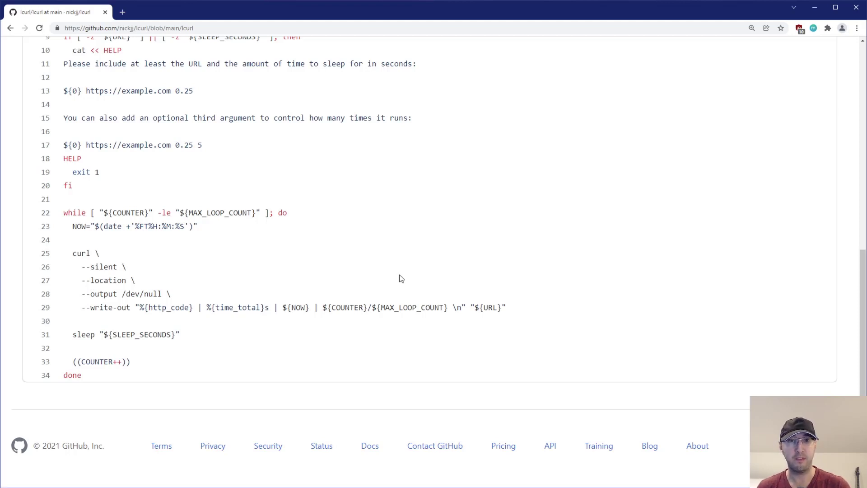
mouse_move(342, 291)
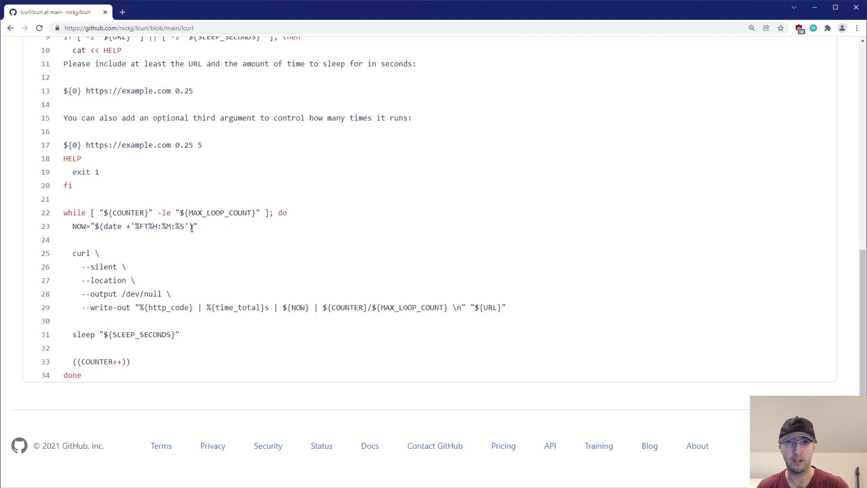
mouse_move(224, 263)
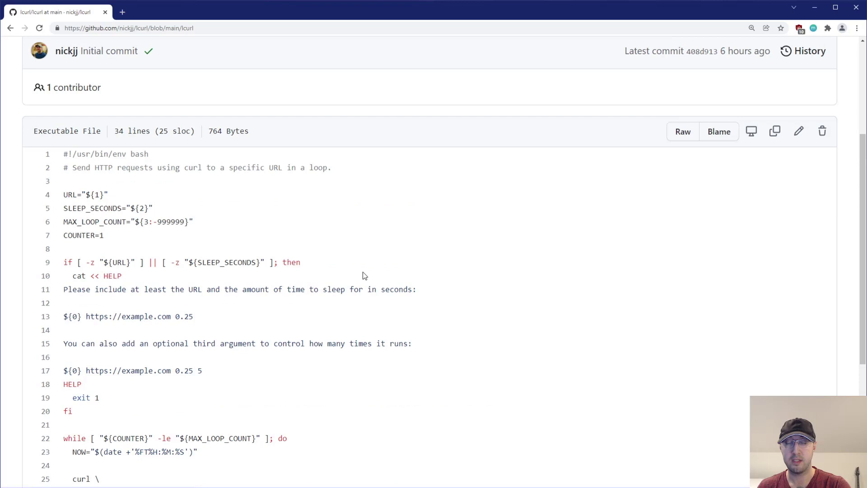
double_click(139, 154)
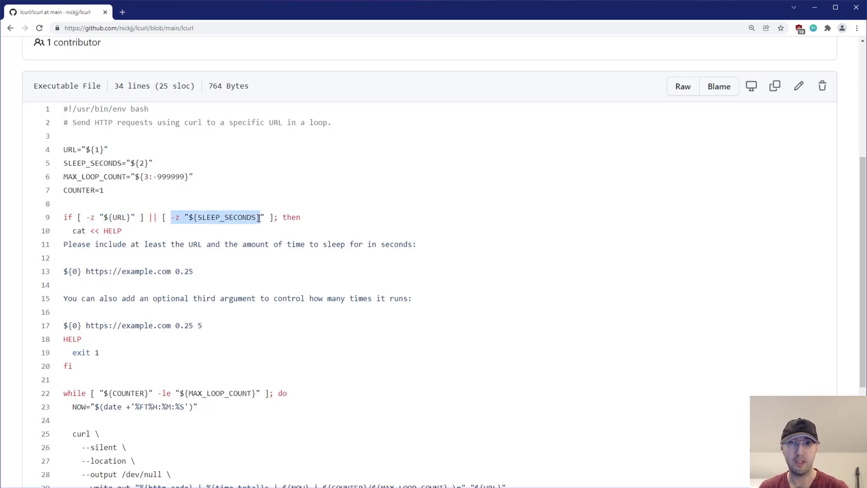
mouse_move(131, 244)
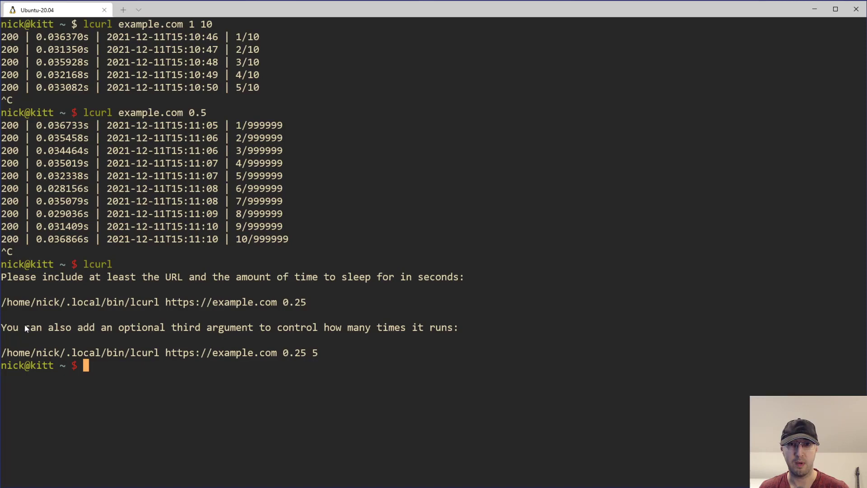
mouse_move(220, 290)
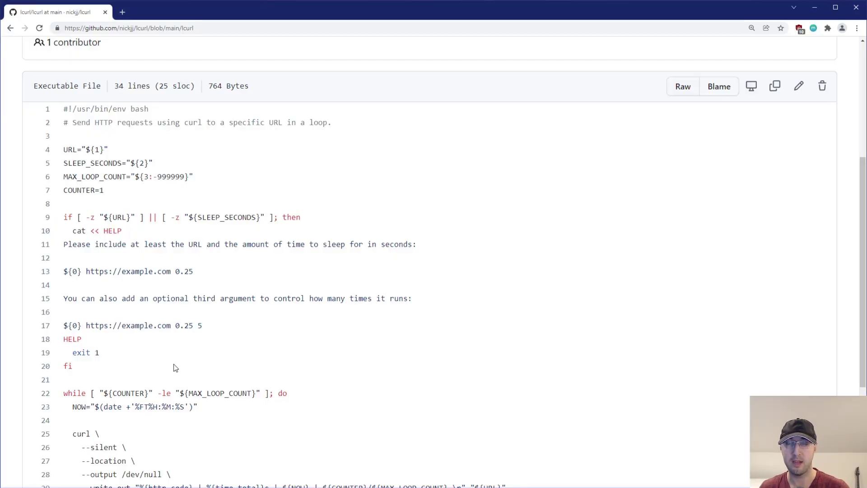
mouse_move(234, 330)
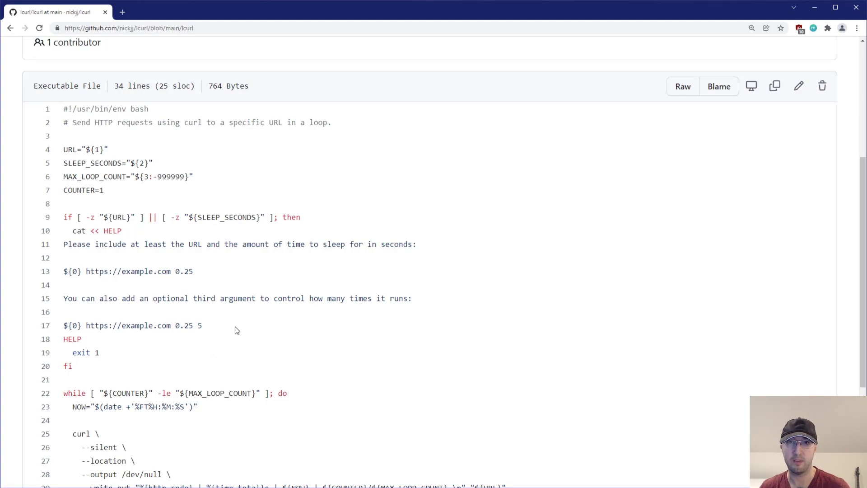
scroll("down", 3)
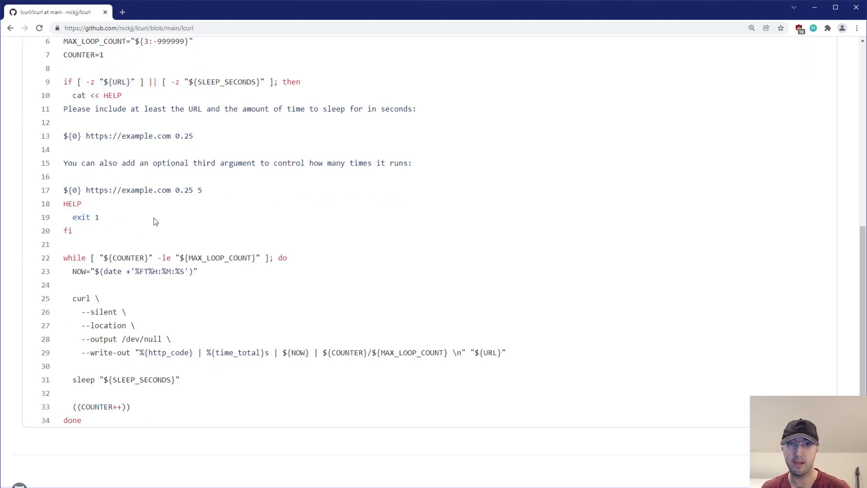
mouse_move(186, 235)
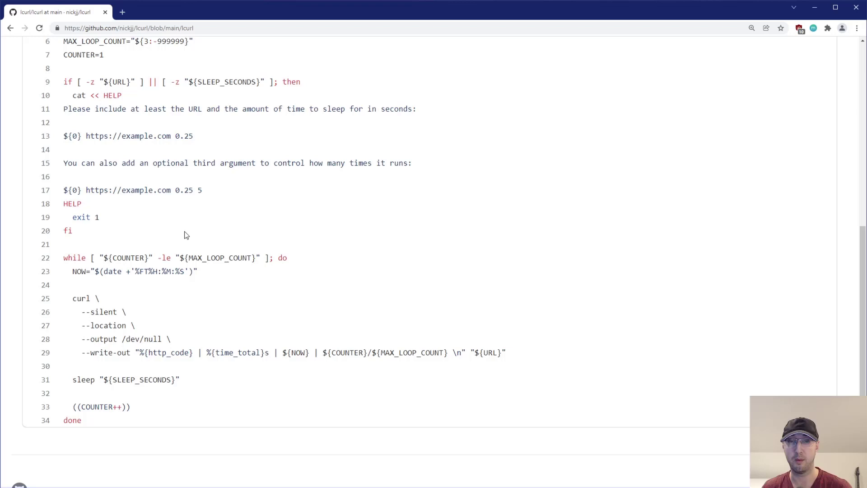
mouse_move(193, 217)
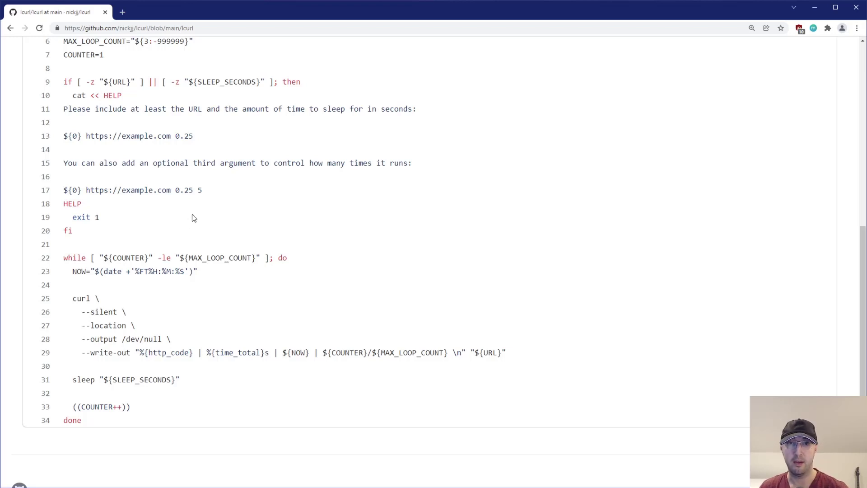
mouse_move(217, 218)
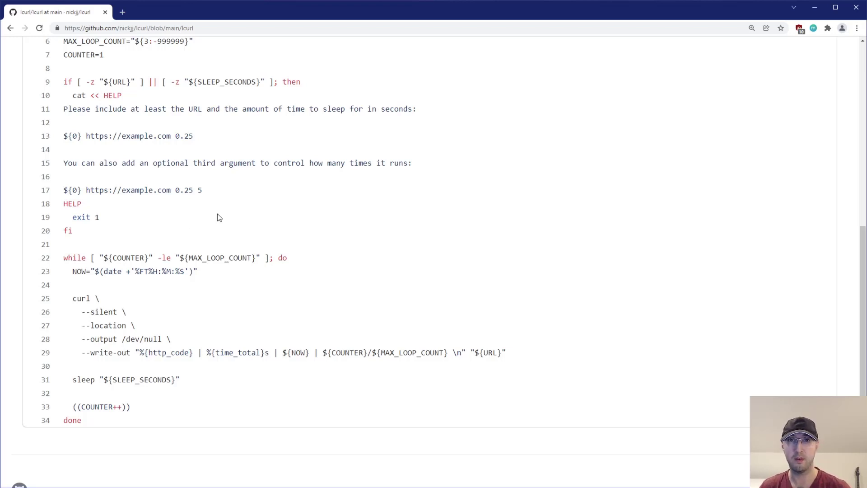
mouse_move(215, 220)
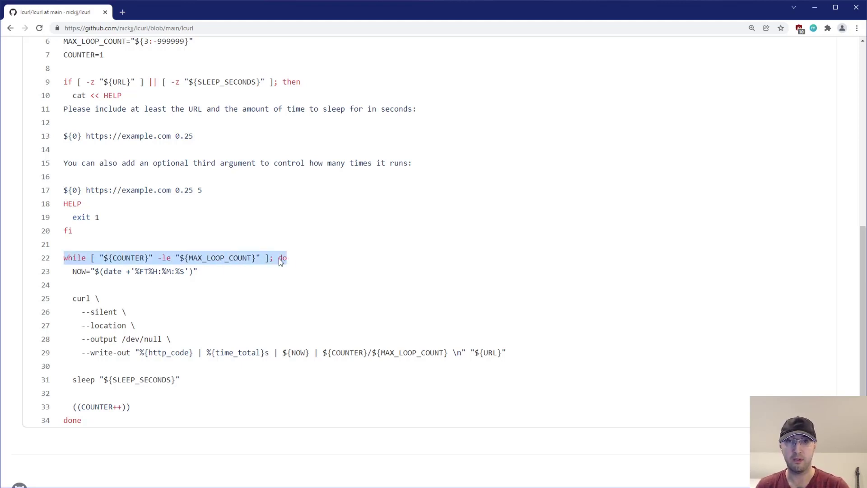
left_click(108, 258)
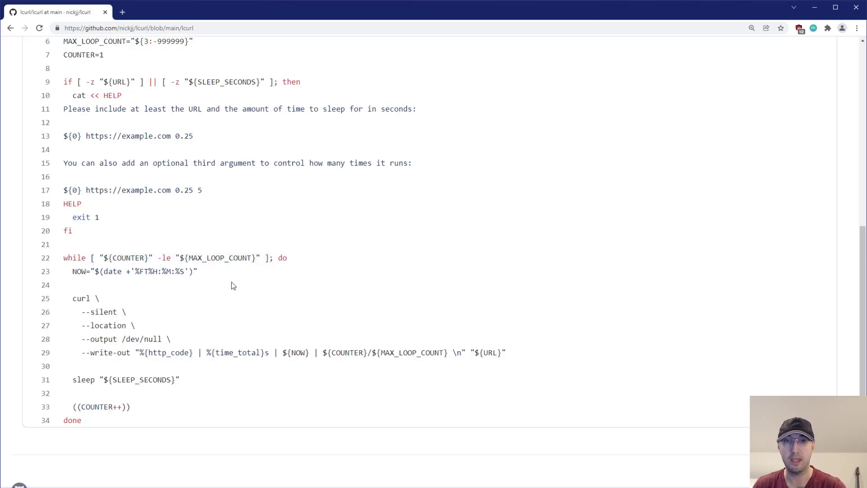
double_click(126, 257)
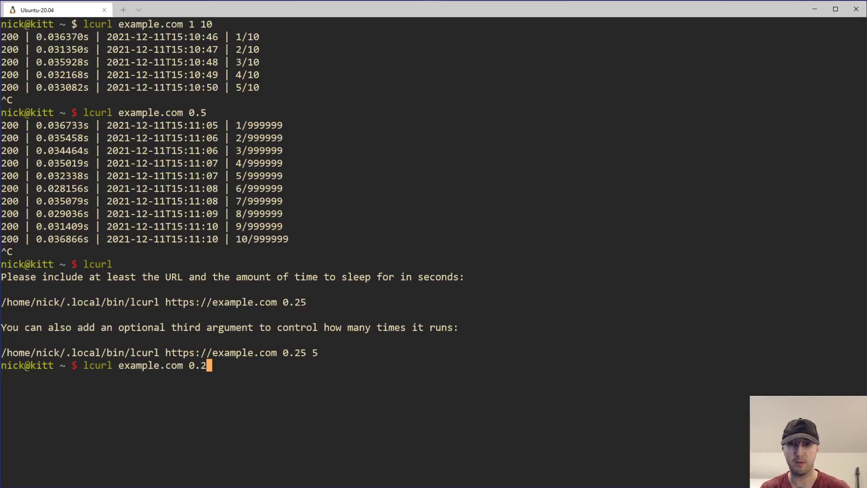
Complete the lcurl example.com command with a 0.25-second delay.
type("5")
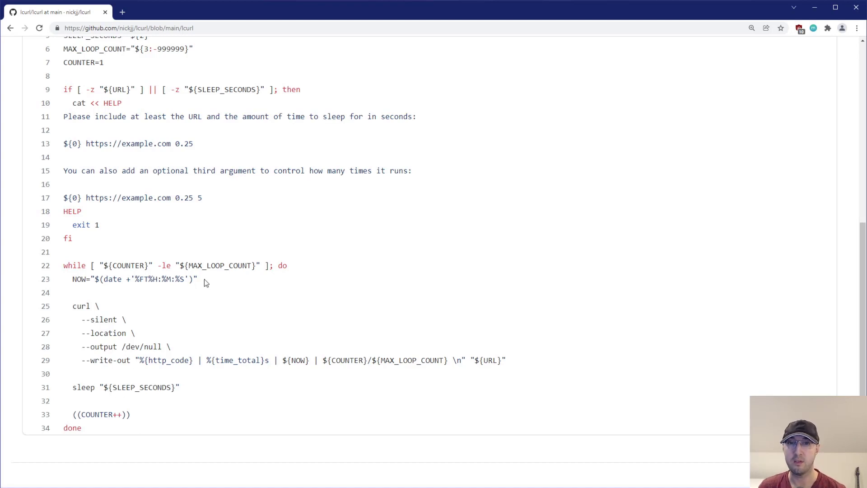
Highlight timestamp line 23, show date +%F prints 2021-12-11, and return to GitHub.
triple_click(132, 278)
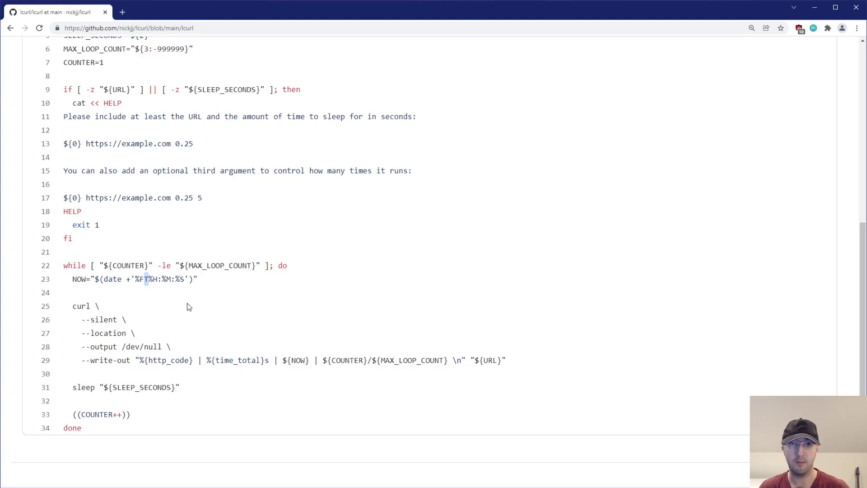
mouse_move(162, 281)
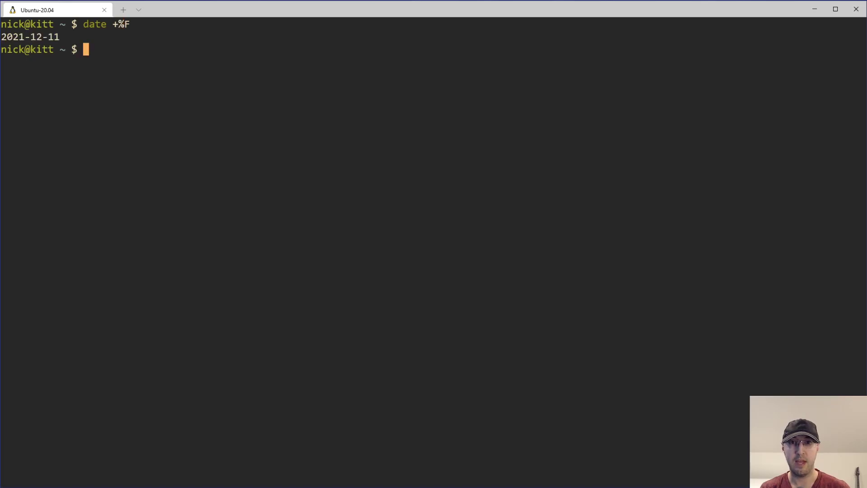
double_click(12, 37)
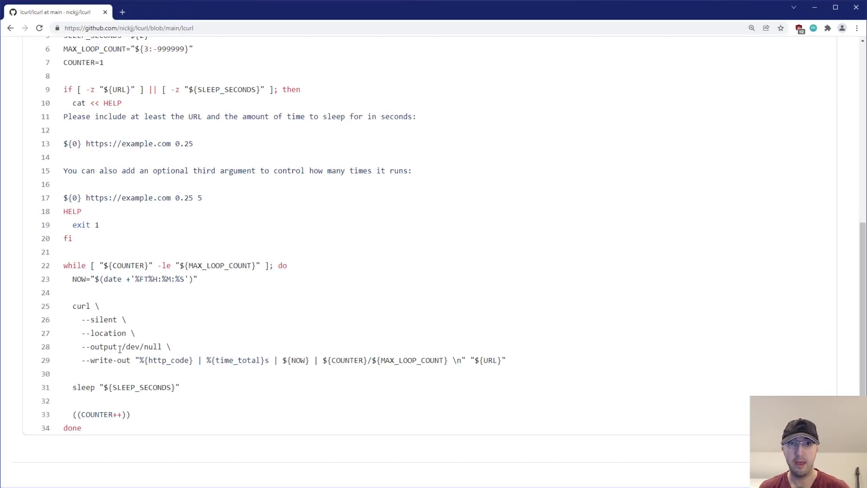
left_click_drag(72, 306, 126, 319)
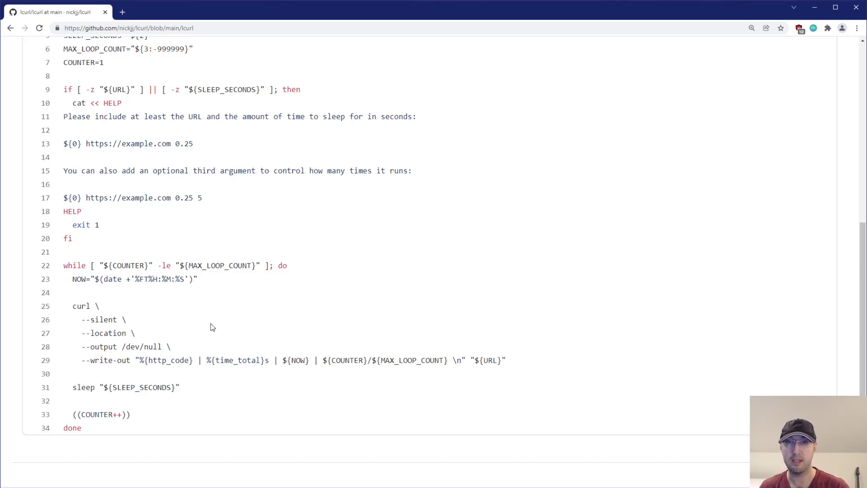
double_click(104, 333)
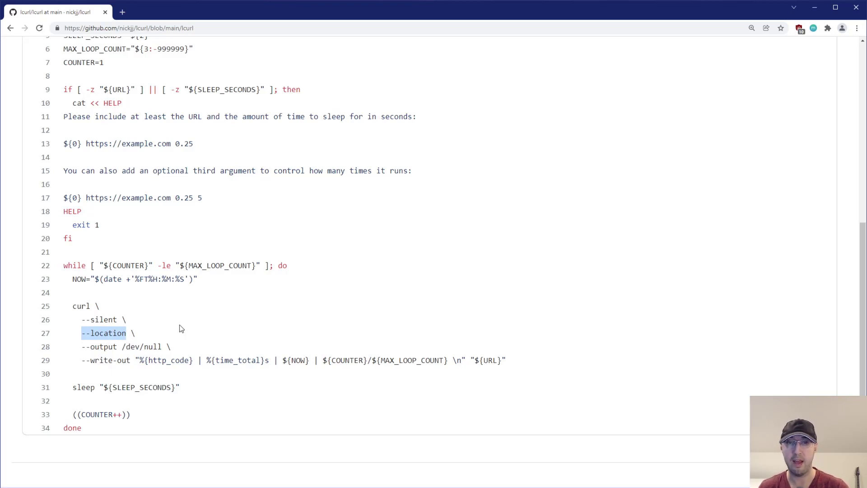
mouse_move(210, 328)
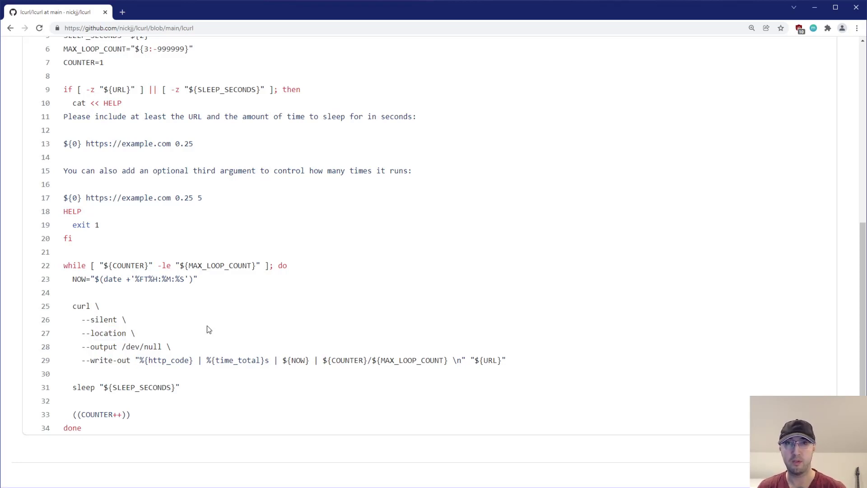
mouse_move(81, 333)
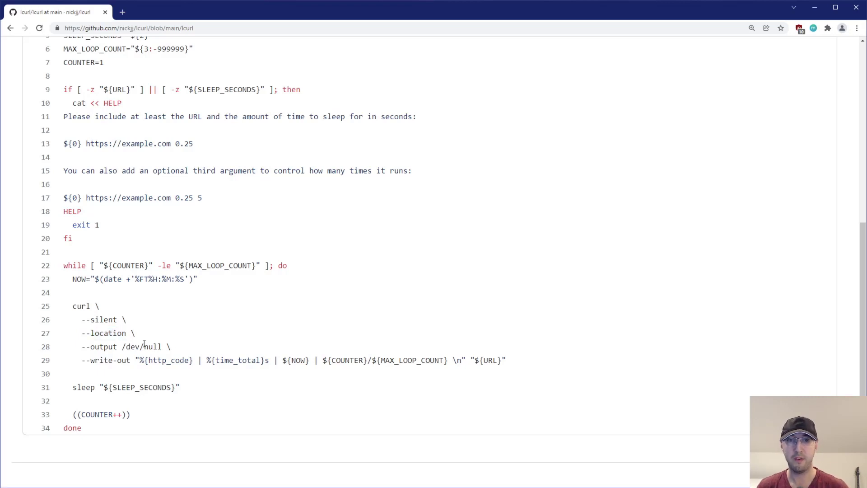
left_click_drag(81, 347, 161, 346)
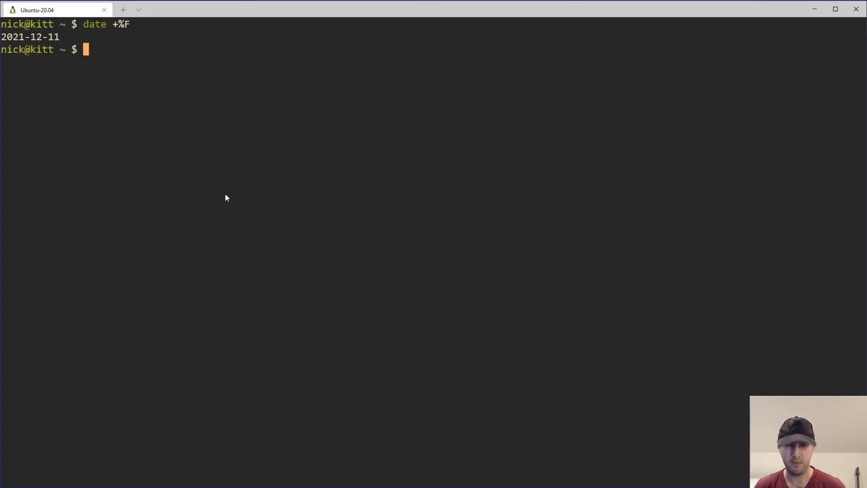
Run curl example.com, then with -o /dev/null, then add -s for silence.
type("curl example.com")
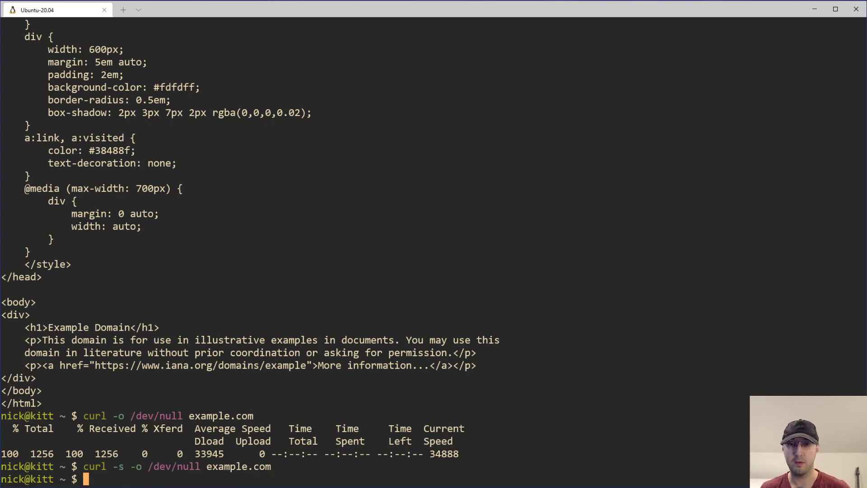
double_click(118, 466)
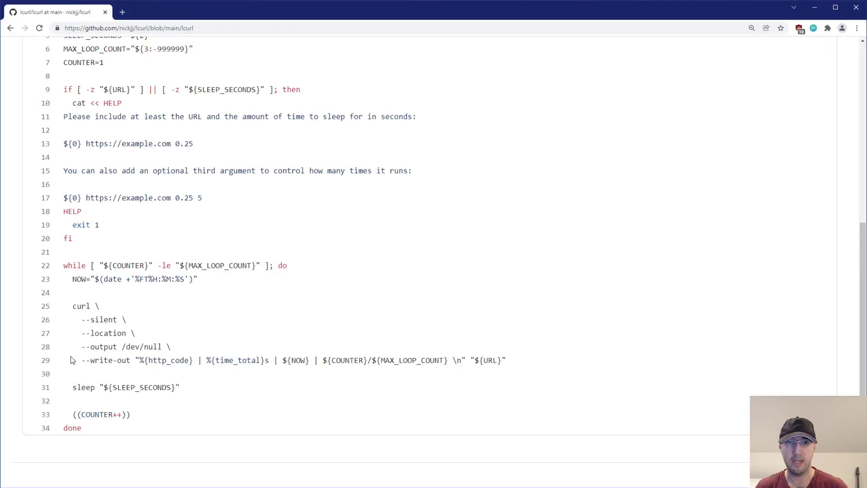
double_click(102, 360)
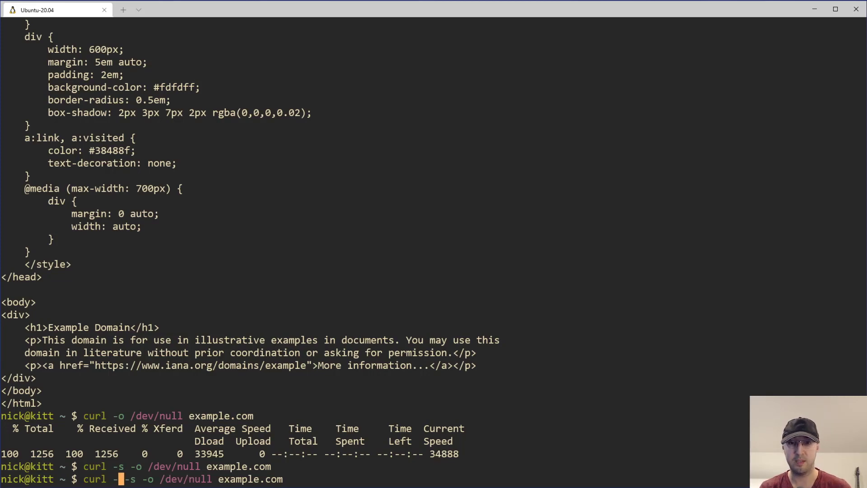
Rerun curl -L -s -o /dev/null example.com, then type the --write-out format string.
type("L")
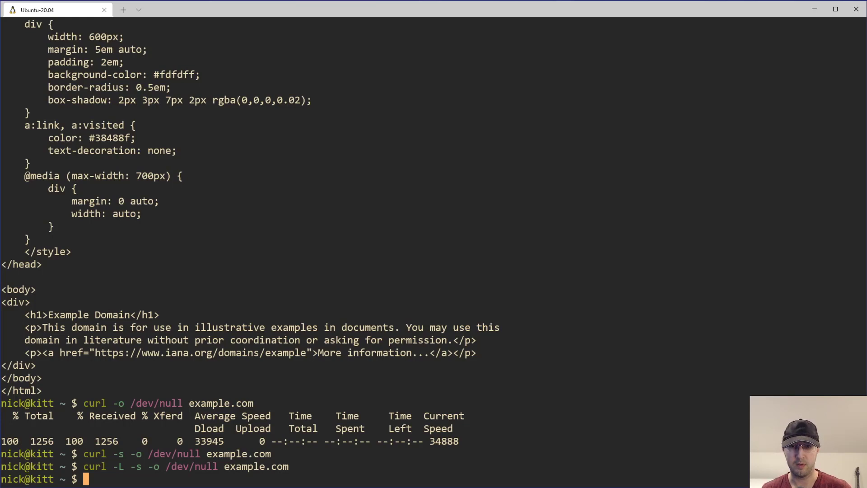
type("curl -L -s -o /dev/null example.com")
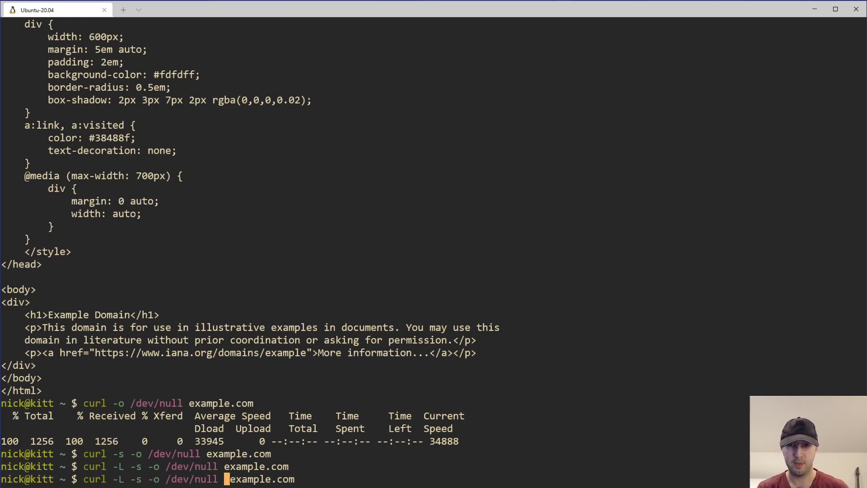
type("--write-out \"%{http_code} | %{time_total}s | ${NOW} | ${COUNTER}/${MAX_LOOP_COUNT} \\n\" \"$")
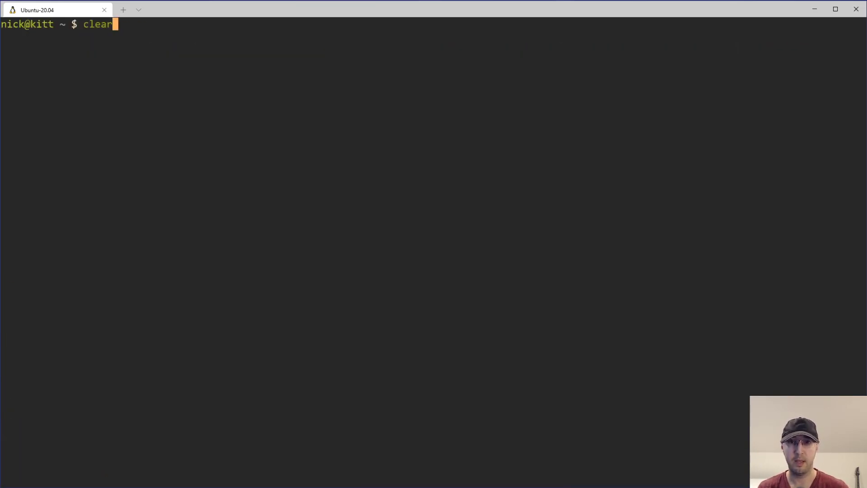
Run curl with --write-out "%{http_code} | %{time_total}s\n" on example.com three times.
type("curl -L -s -o /dev/null --write-out \"%{http_code} | %{time_total}s | ${NOW} | ${COUNTER}/${MAX_LOOP_COUNT} \\n\" \"${URL}\" example.com")
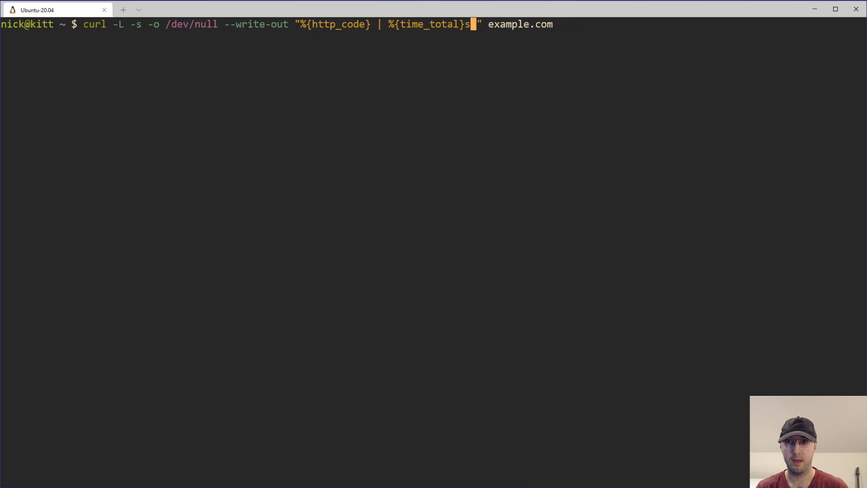
type("\\n")
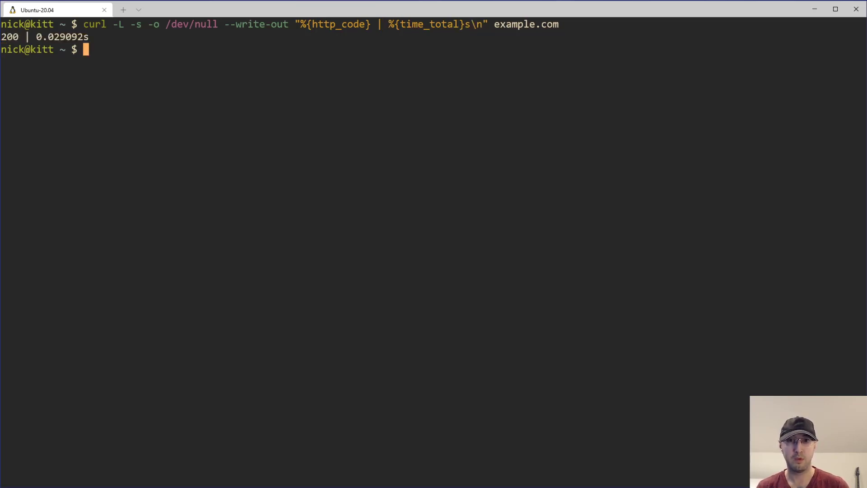
key("Return")
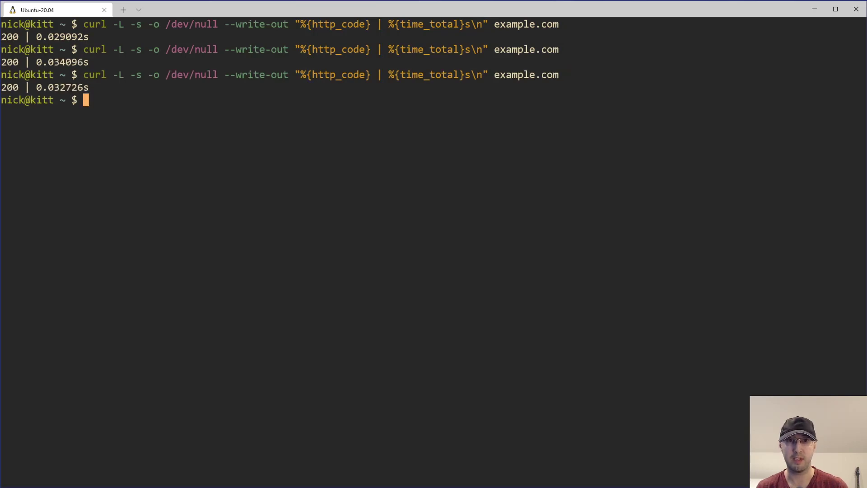
mouse_move(266, 350)
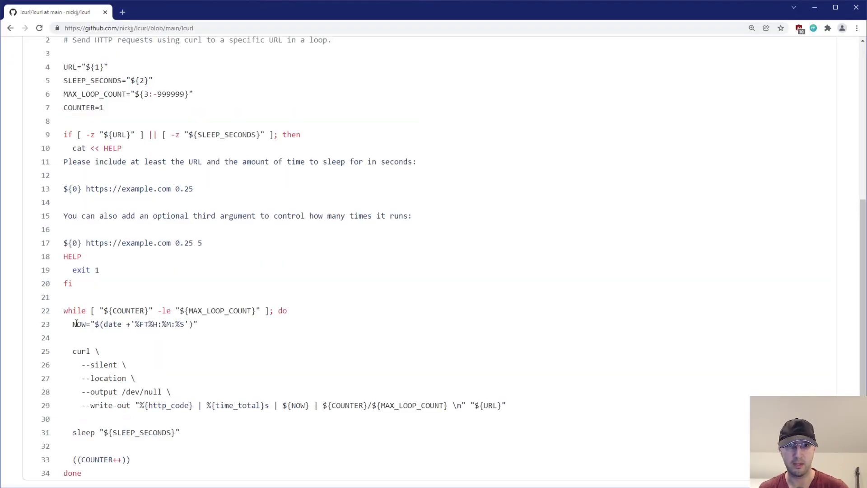
Highlight the http_code and time_total write-out variables in the terminal output.
double_click(397, 406)
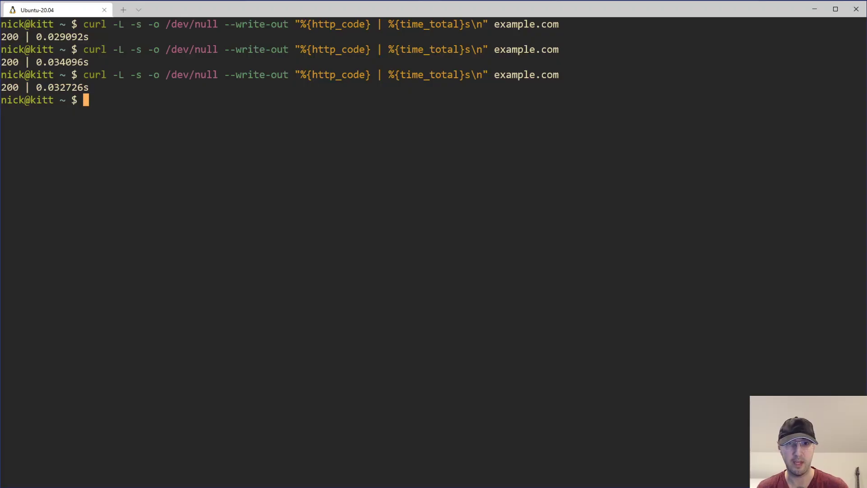
mouse_move(601, 164)
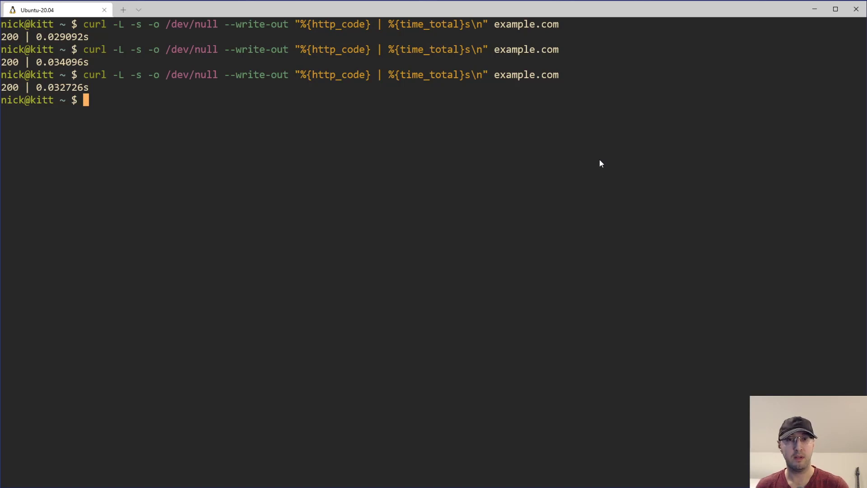
mouse_move(552, 114)
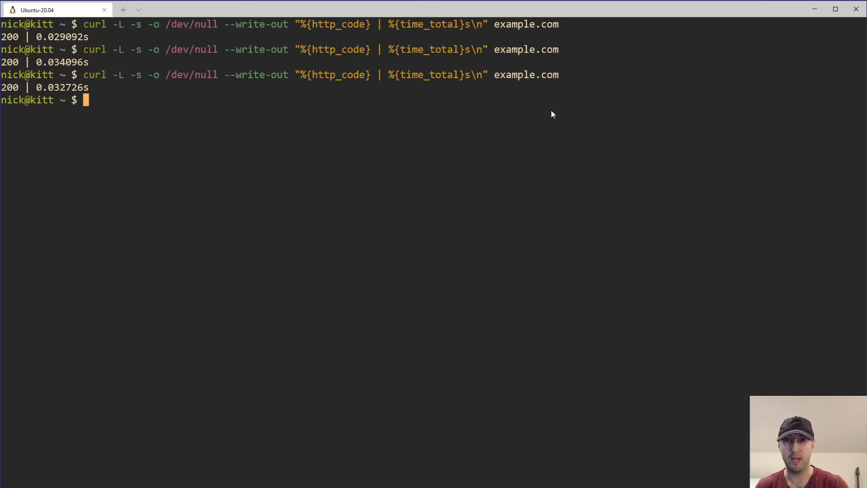
left_click_drag(224, 74, 315, 74)
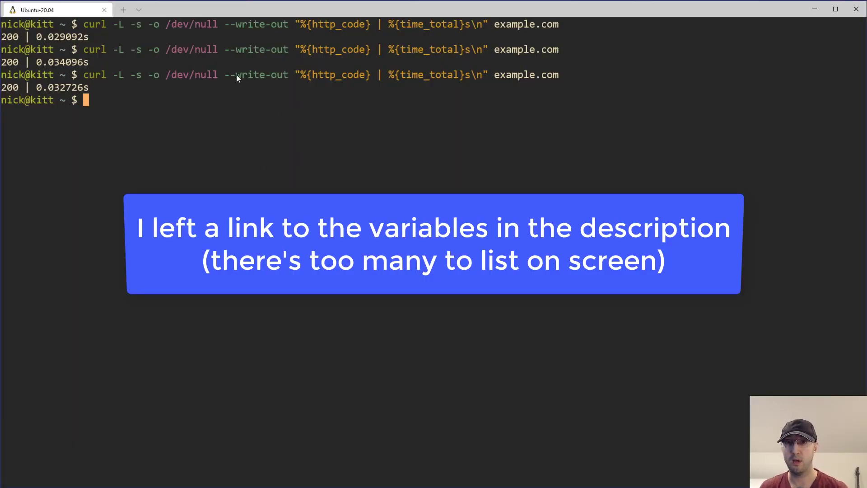
double_click(261, 74)
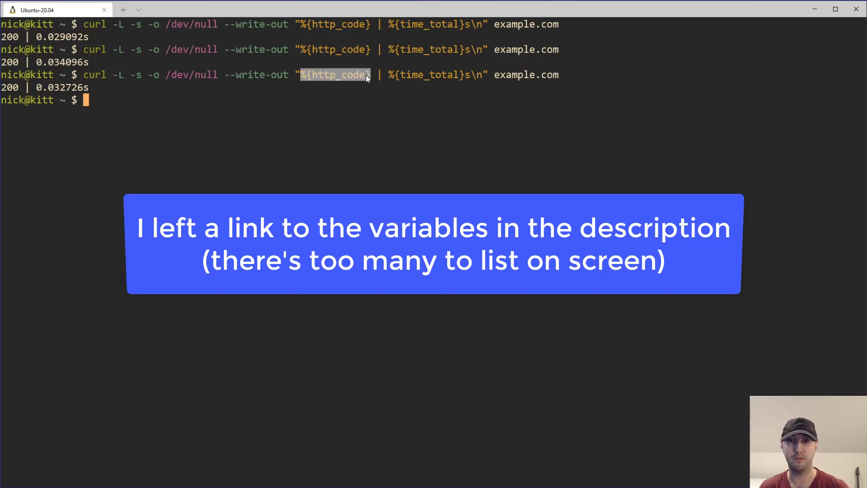
double_click(429, 75)
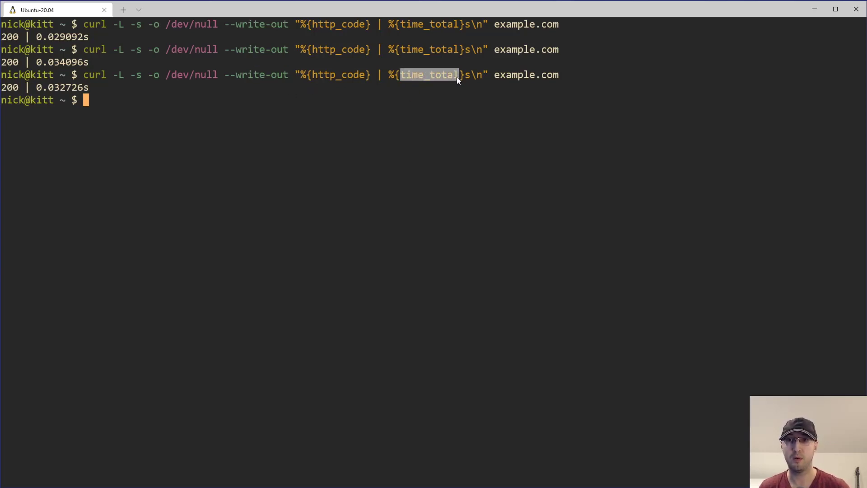
mouse_move(421, 81)
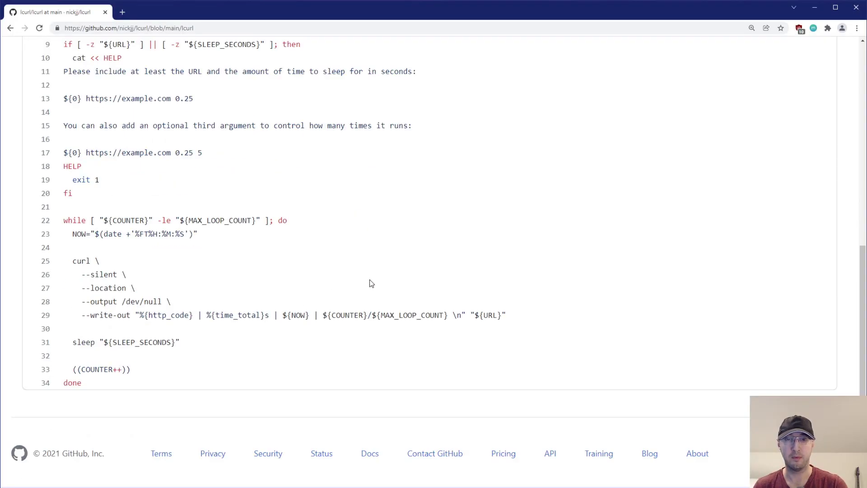
Scroll the lcurl README to Installation and highlight the one-line download command.
scroll("up", 3)
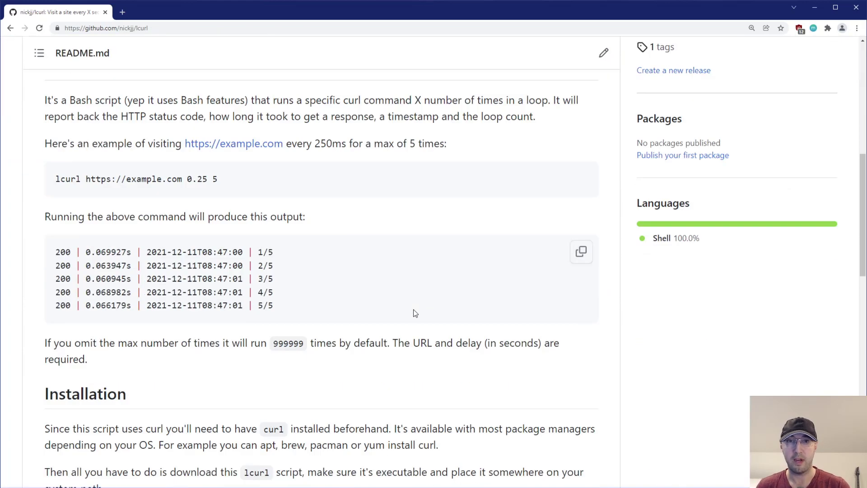
scroll("down", 3)
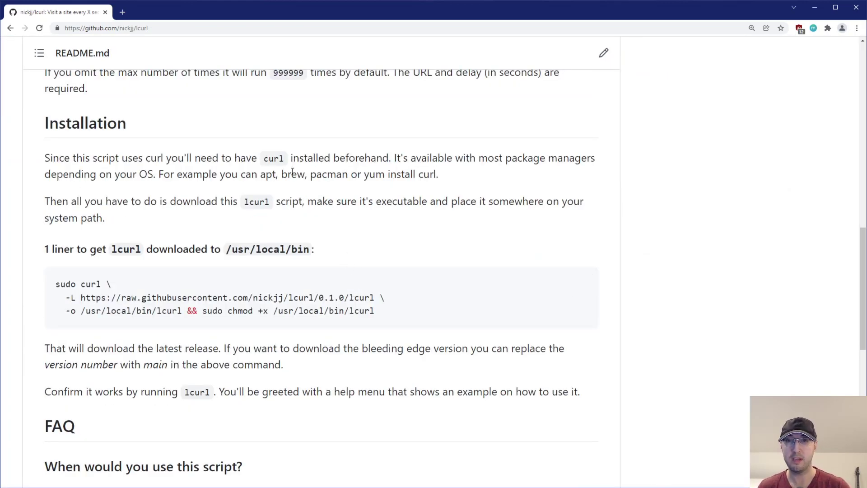
double_click(274, 158)
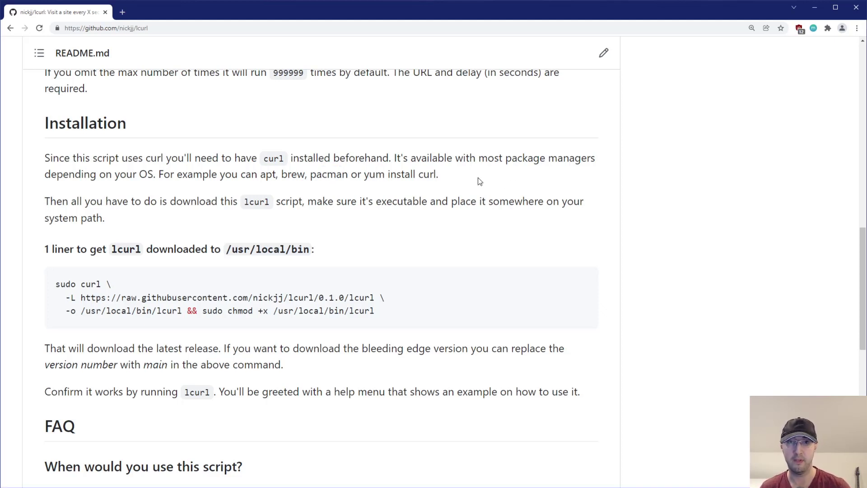
left_click_drag(55, 284, 248, 297)
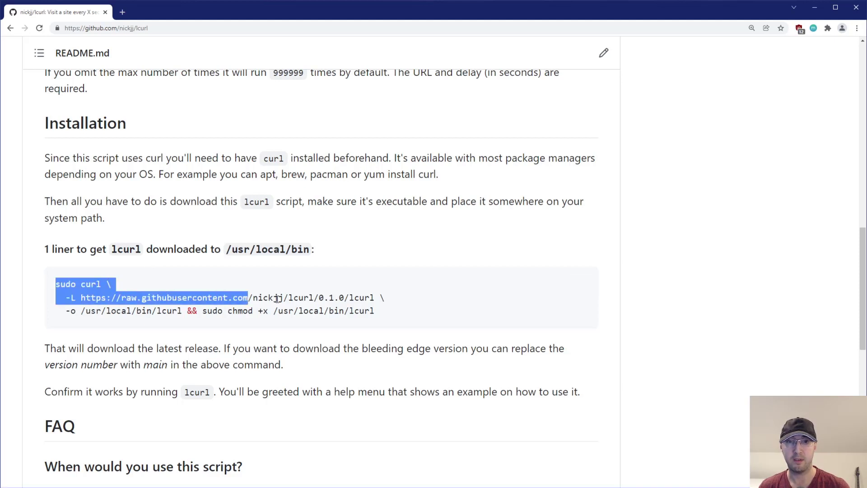
left_click(419, 307)
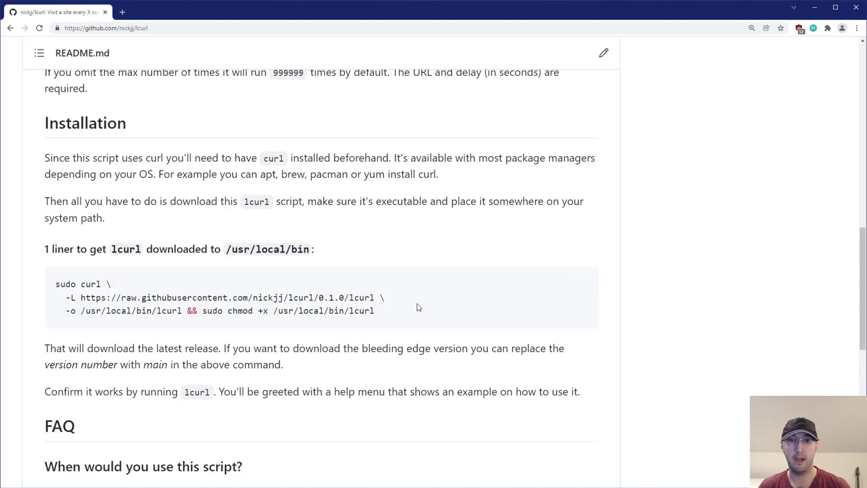
double_click(91, 284)
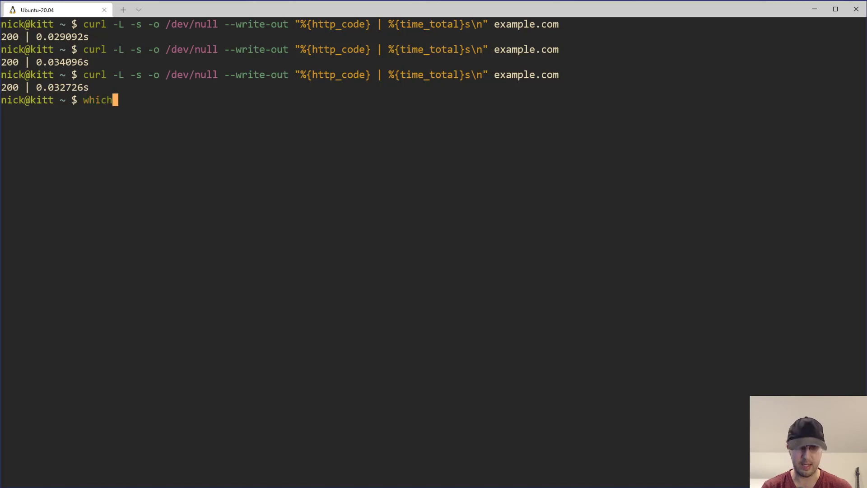
Run which lcurl and echo $PATH to confirm /home/nick/.local/bin is on the PATH.
type("lcurl")
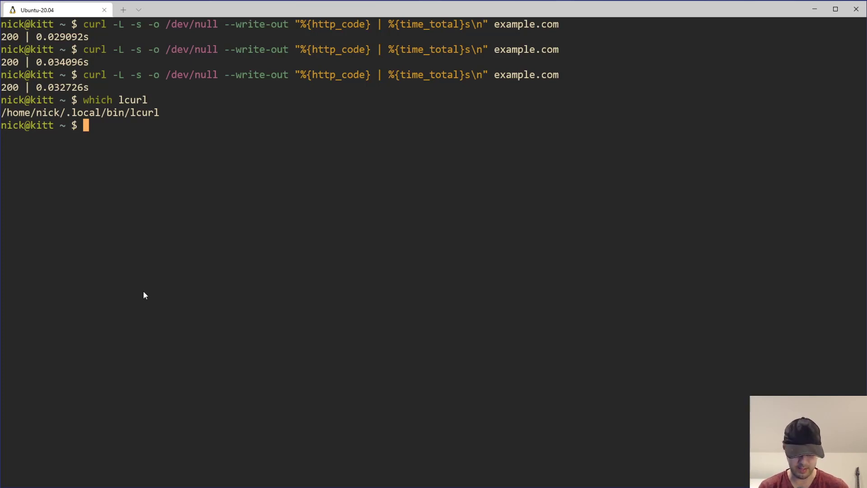
type("echo $PATH")
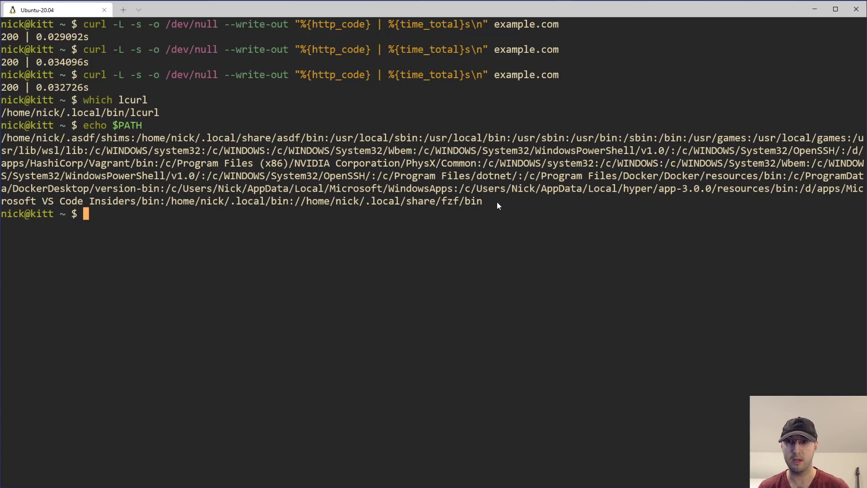
mouse_move(609, 183)
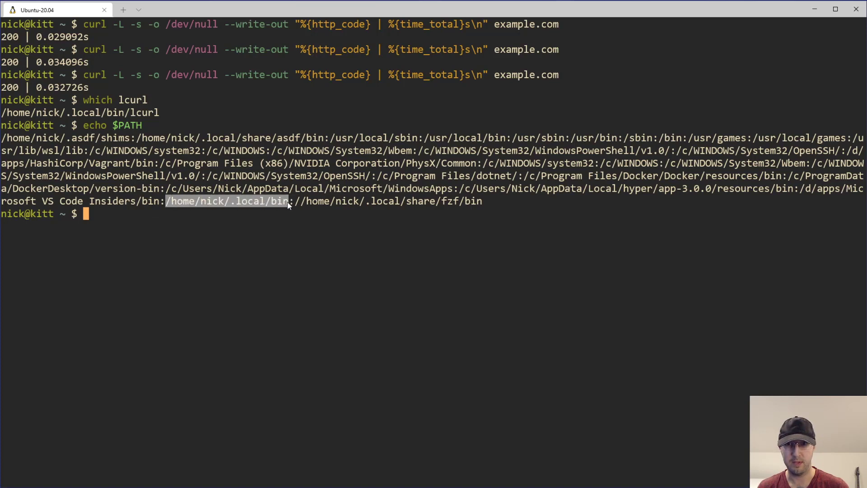
mouse_move(294, 201)
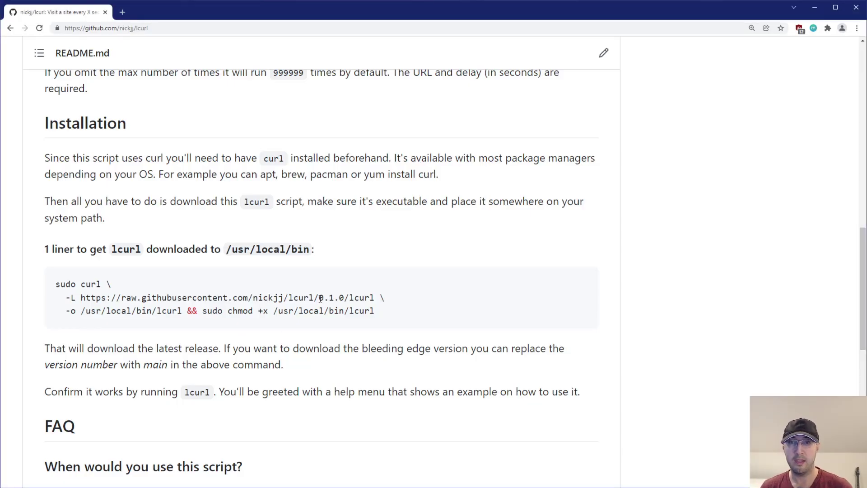
double_click(330, 298)
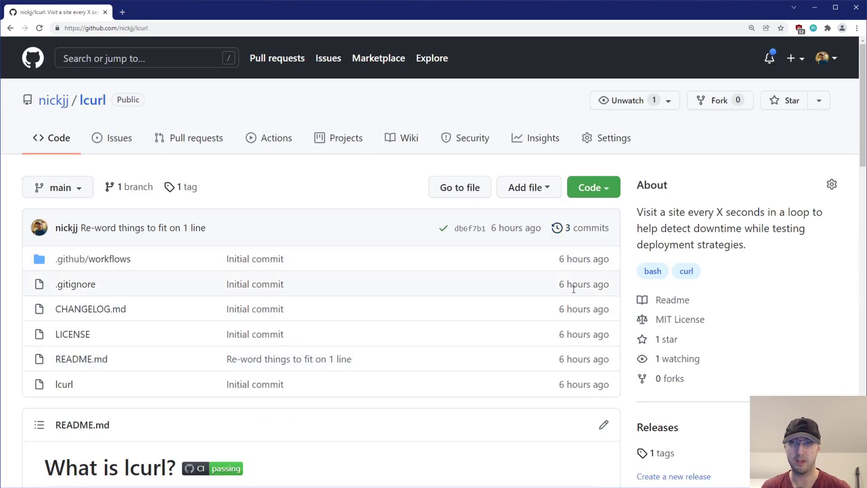
scroll("down", 3)
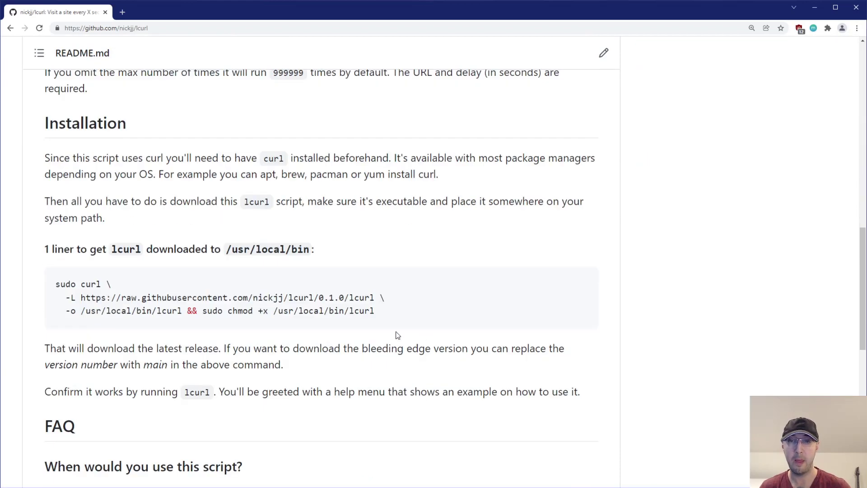
double_click(156, 364)
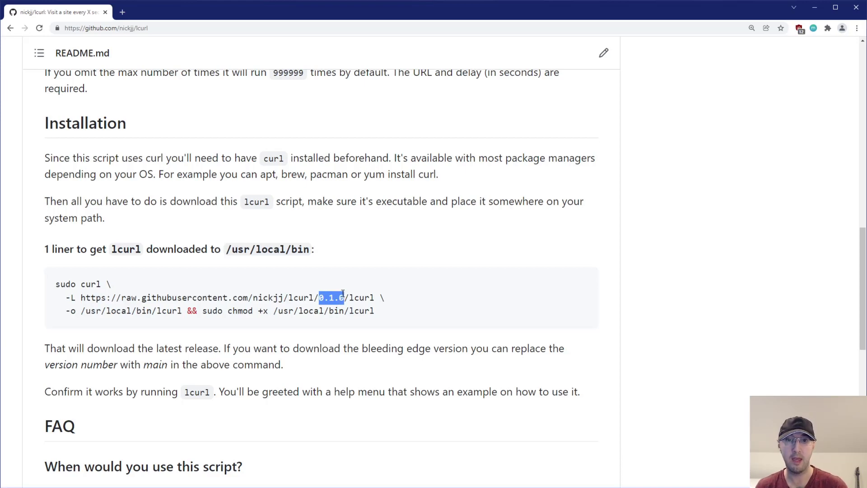
double_click(196, 391)
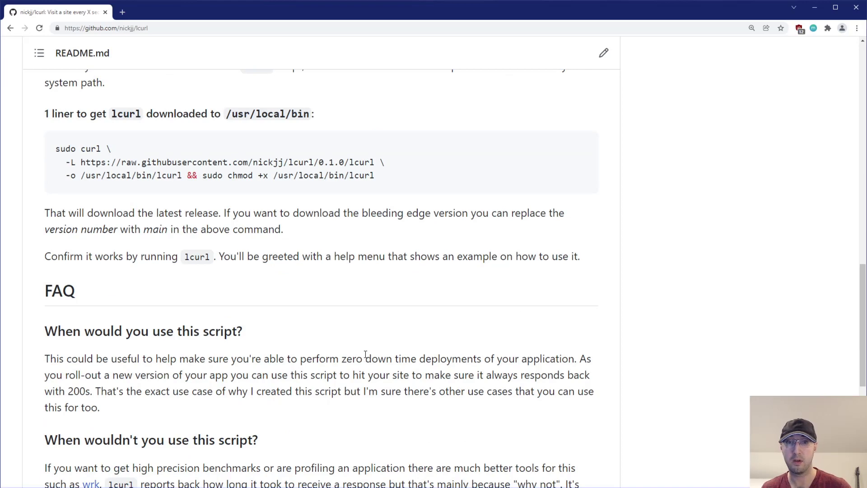
Read the FAQ, highlighting 'zero down time', then continue down to About the Author.
scroll("down", 3)
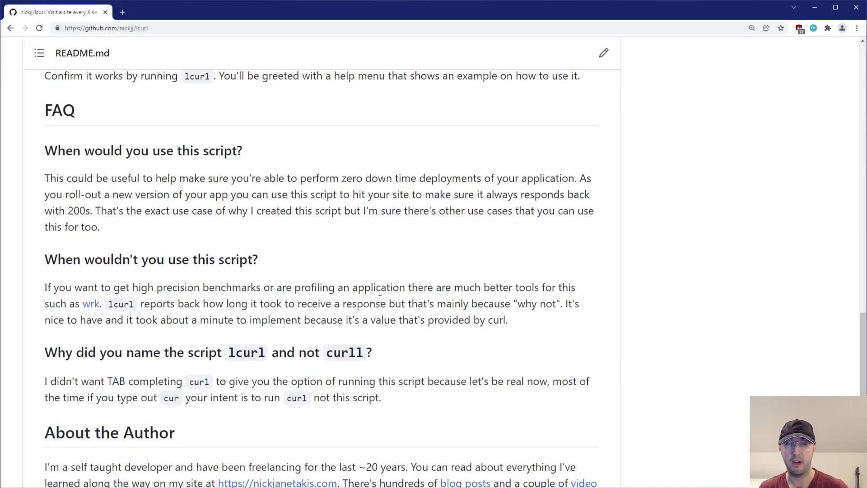
scroll("up", 3)
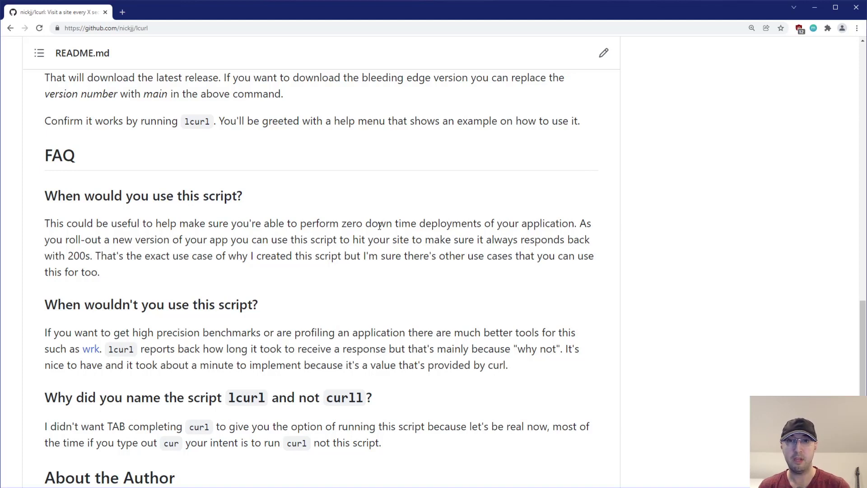
double_click(380, 223)
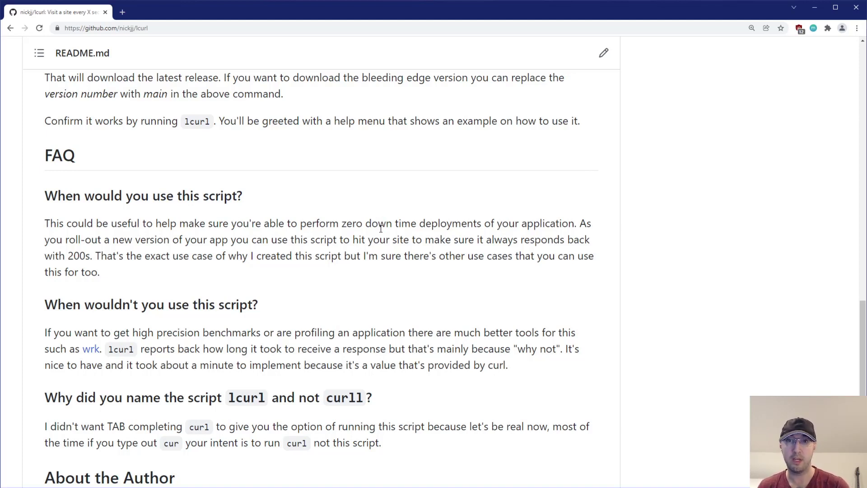
left_click_drag(343, 224, 425, 224)
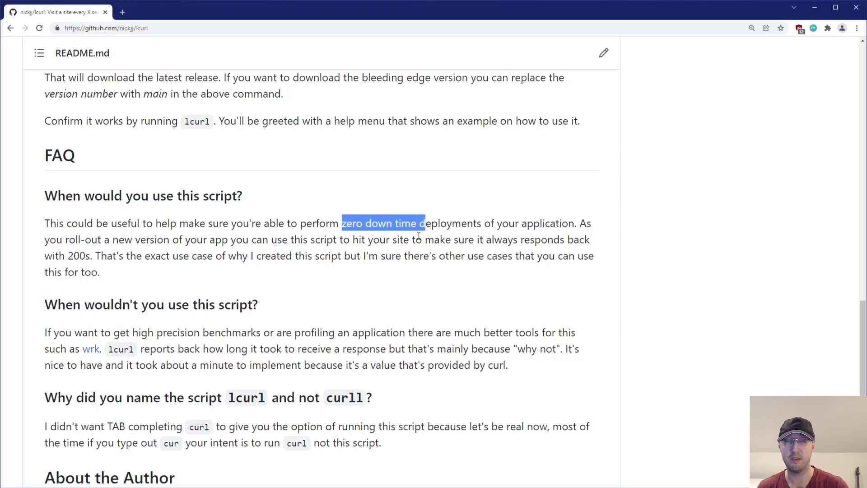
mouse_move(170, 338)
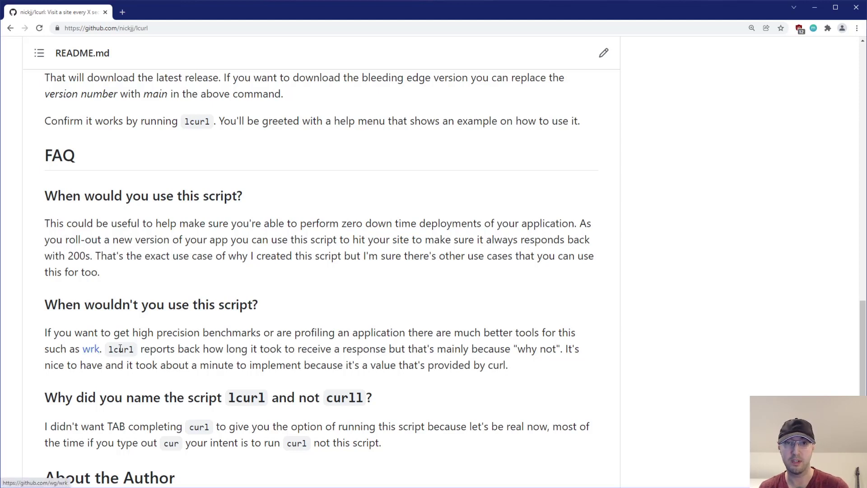
mouse_move(264, 326)
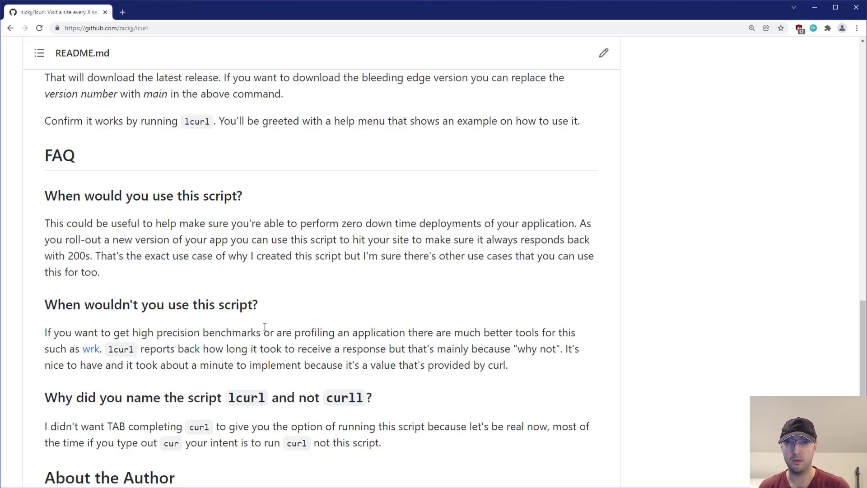
scroll("down", 3)
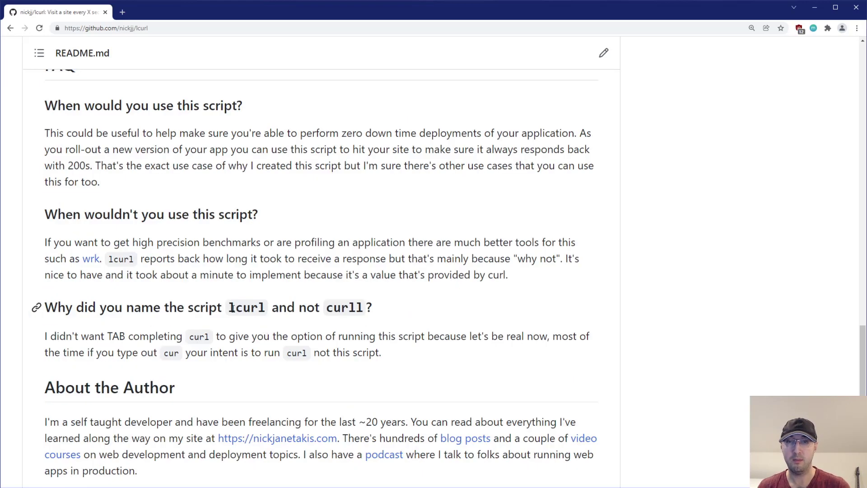
scroll("down", 3)
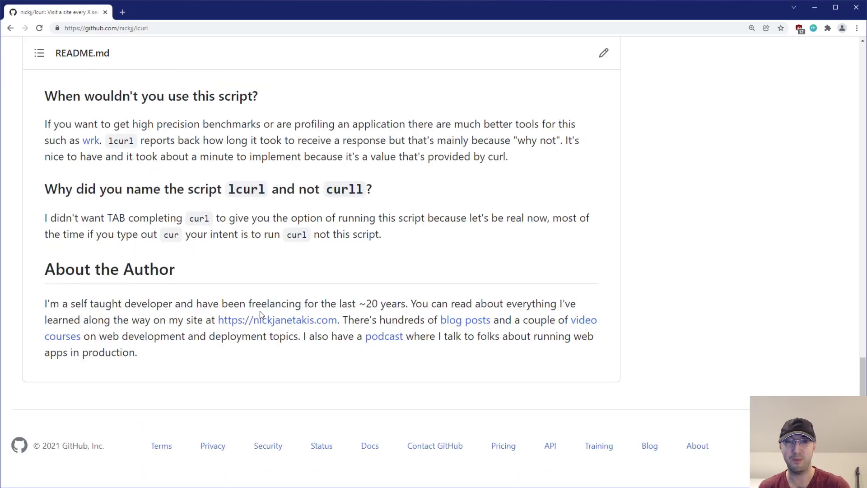
double_click(344, 189)
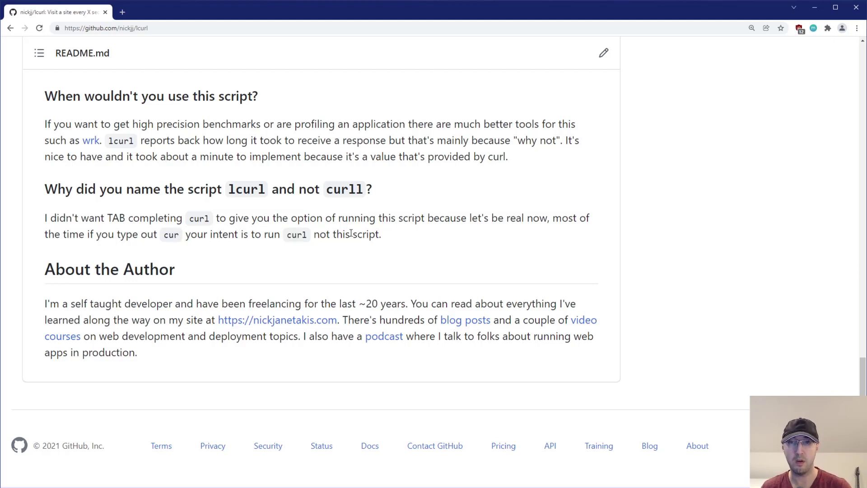
mouse_move(228, 190)
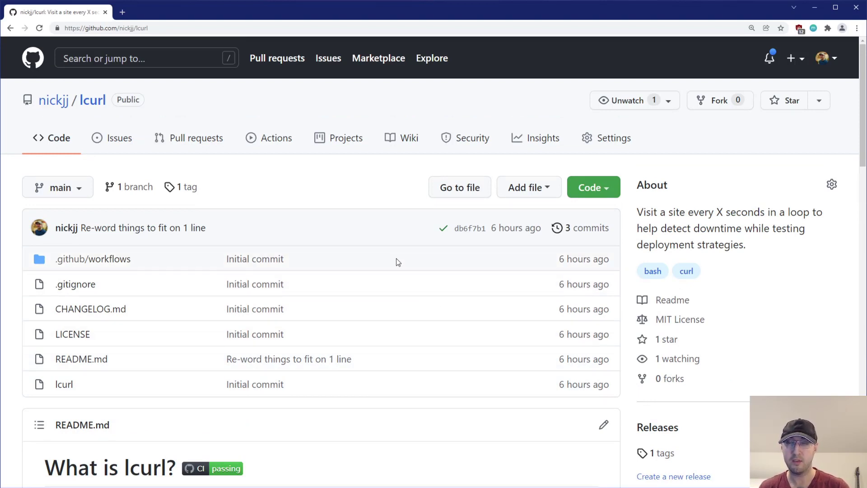
mouse_move(154, 150)
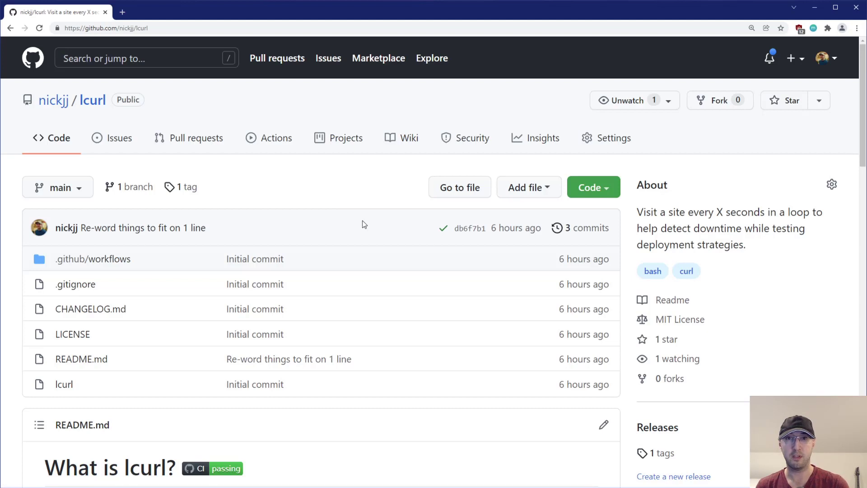
mouse_move(369, 216)
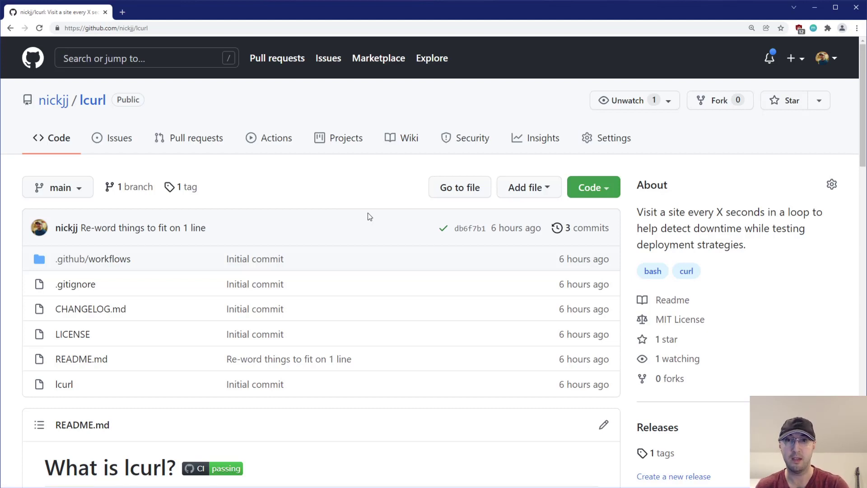
mouse_move(394, 192)
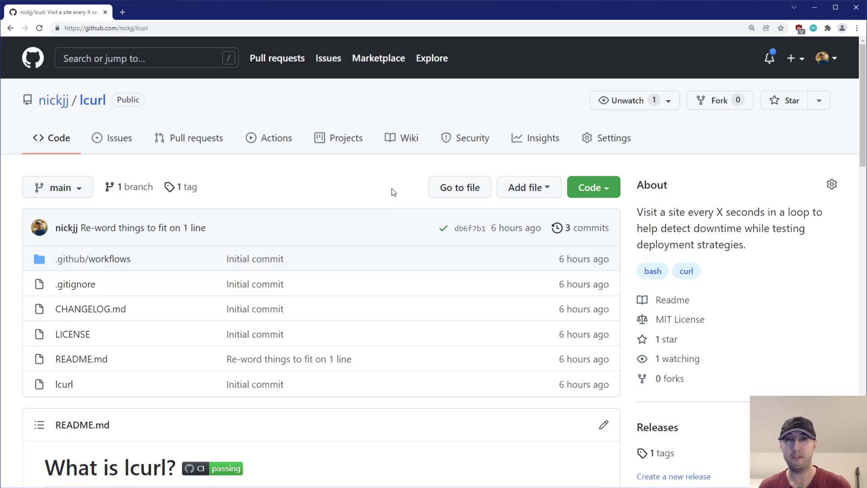